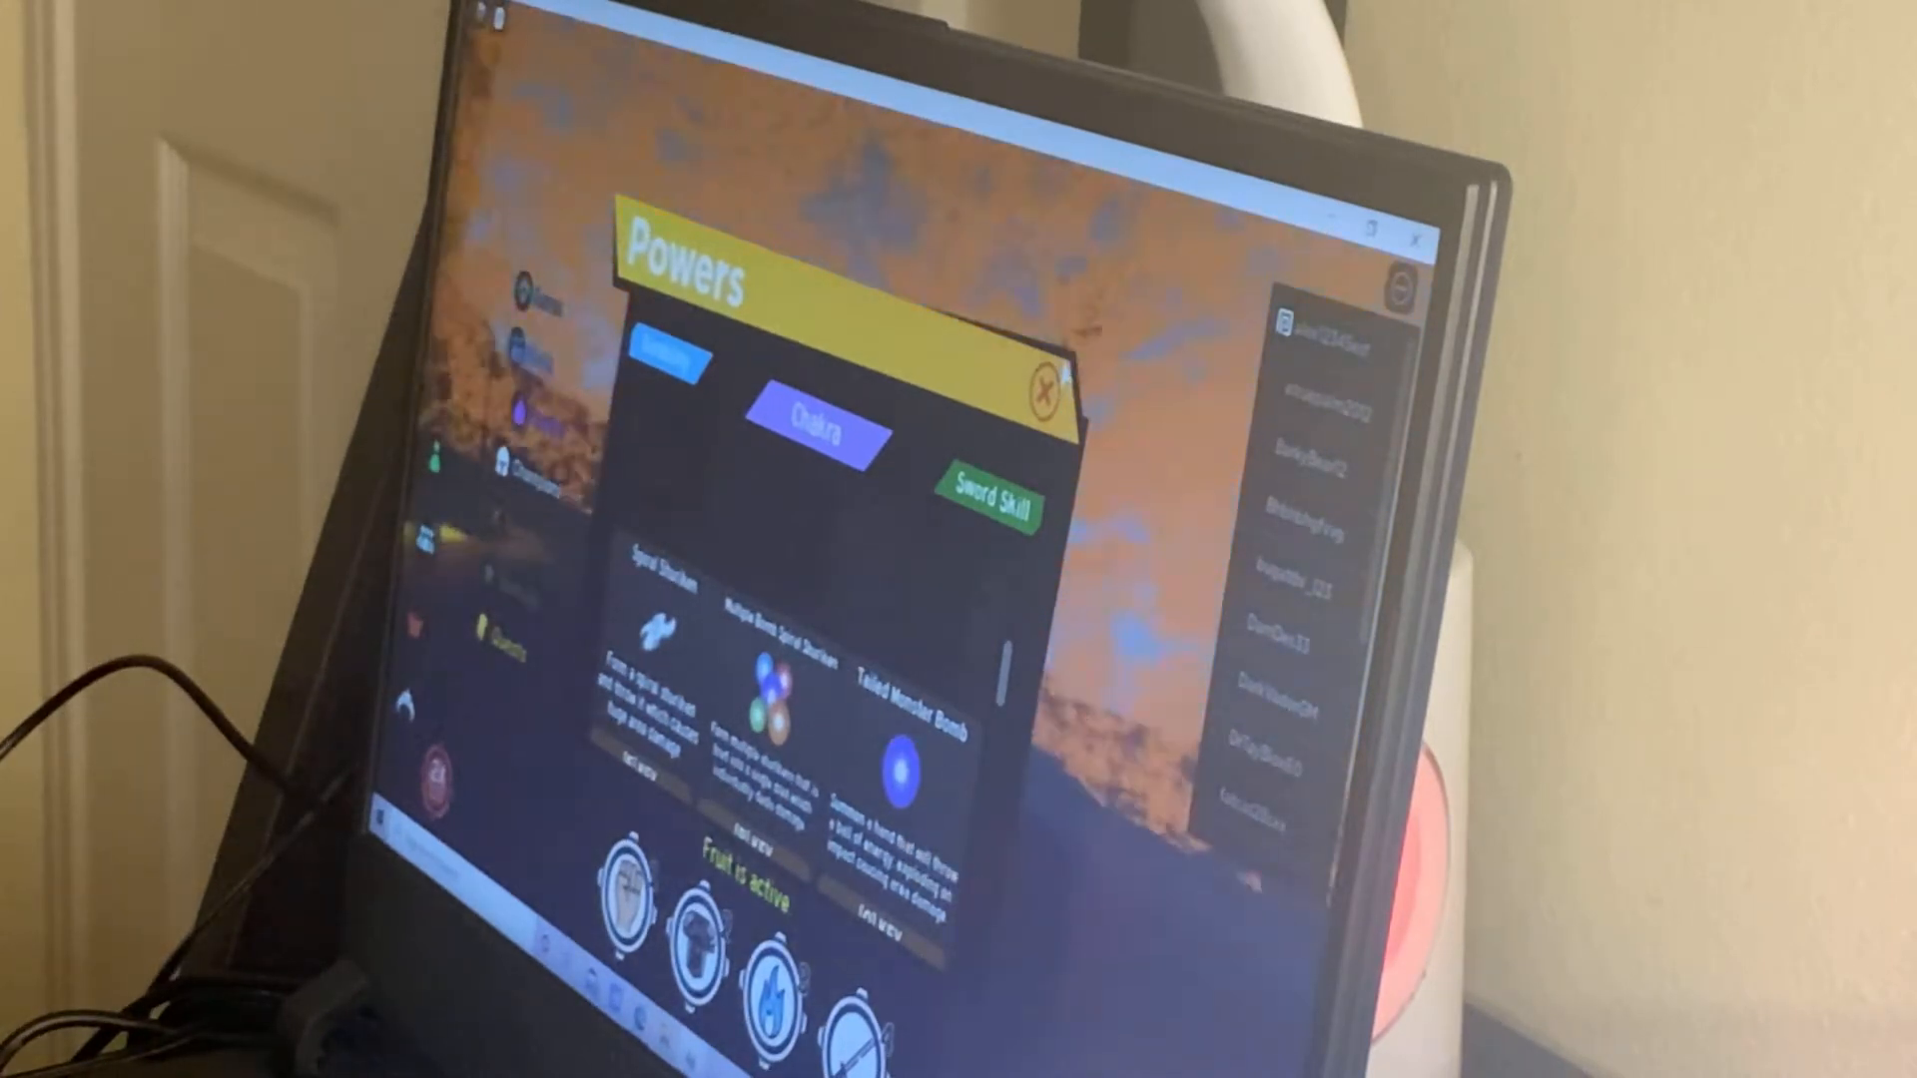
Close the Powers panel and return to the Anime Fighting Simulator page on the Roblox website.
{"action": "left_click", "coordinate": [1046, 388]}
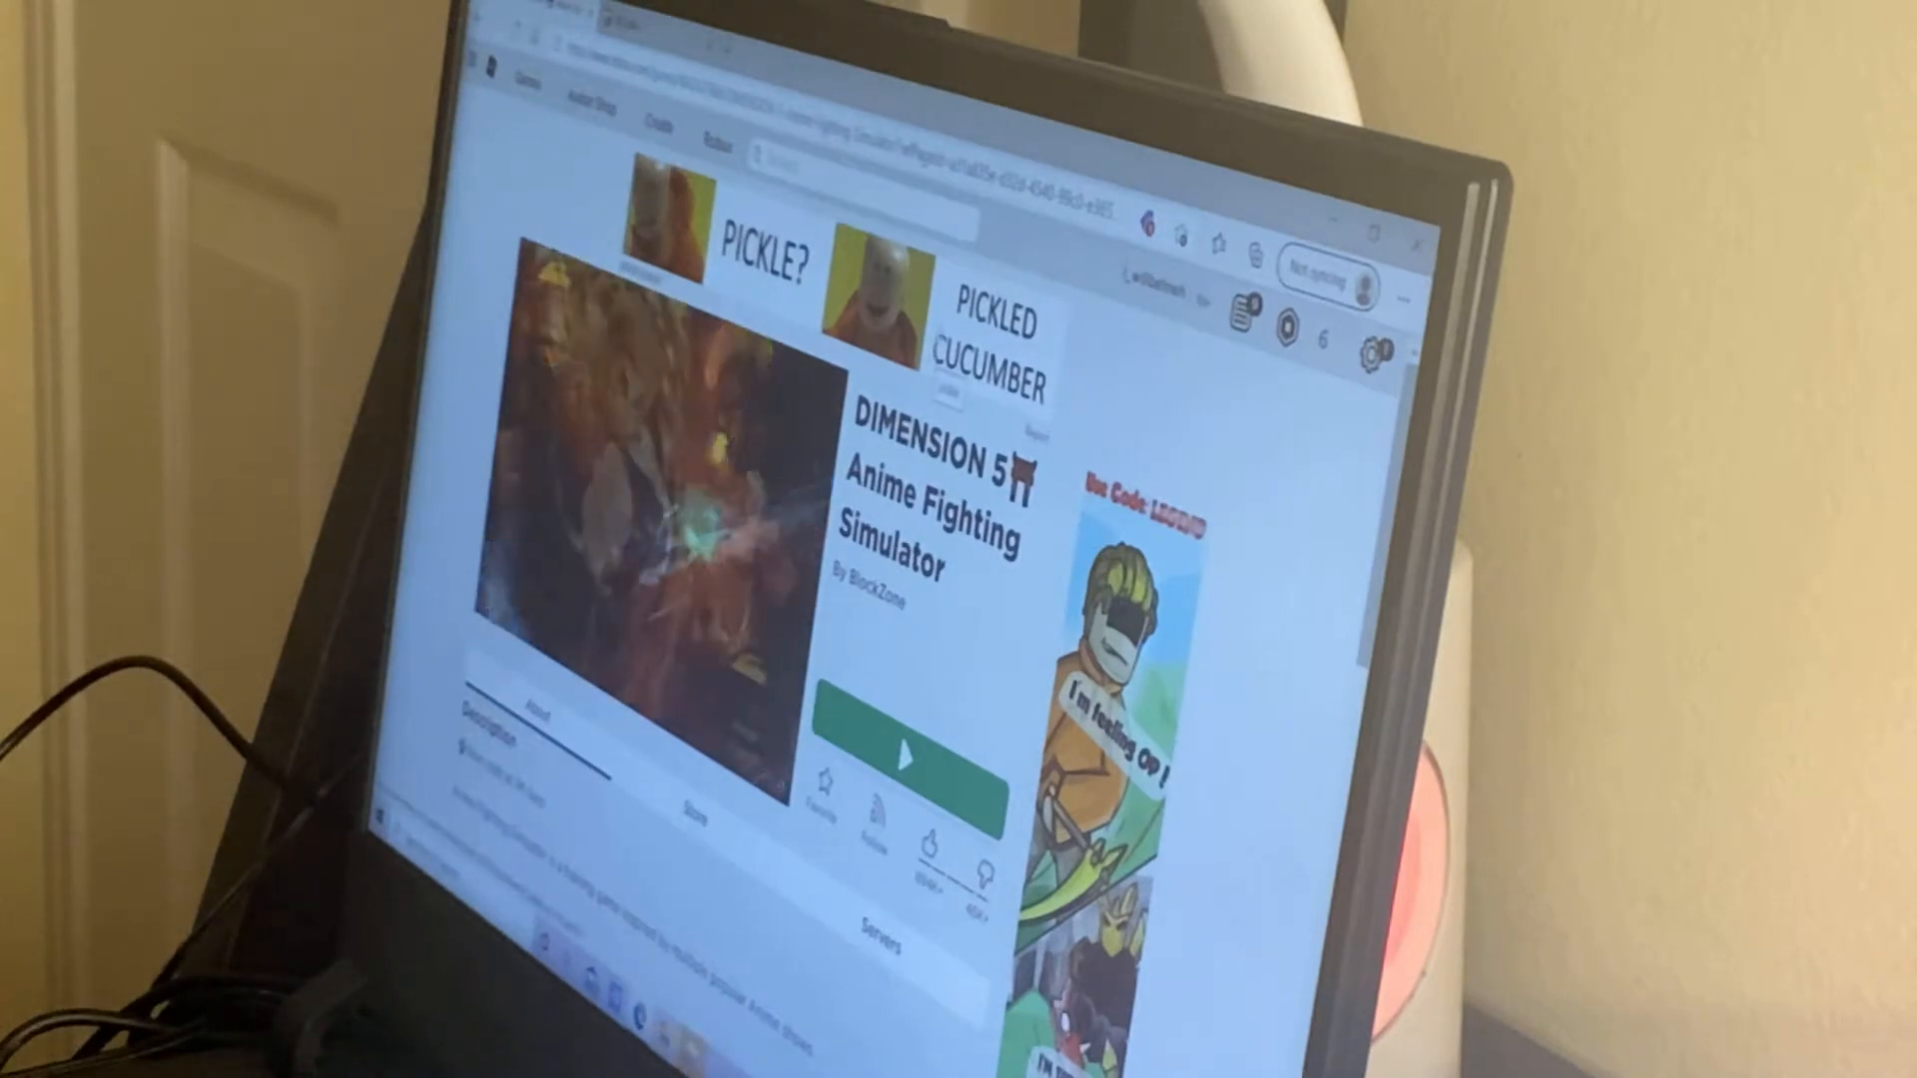
Press Play on the Anime Fighting Simulator game page to reach the Journey Begins title screen.
{"action": "left_click", "coordinate": [903, 755]}
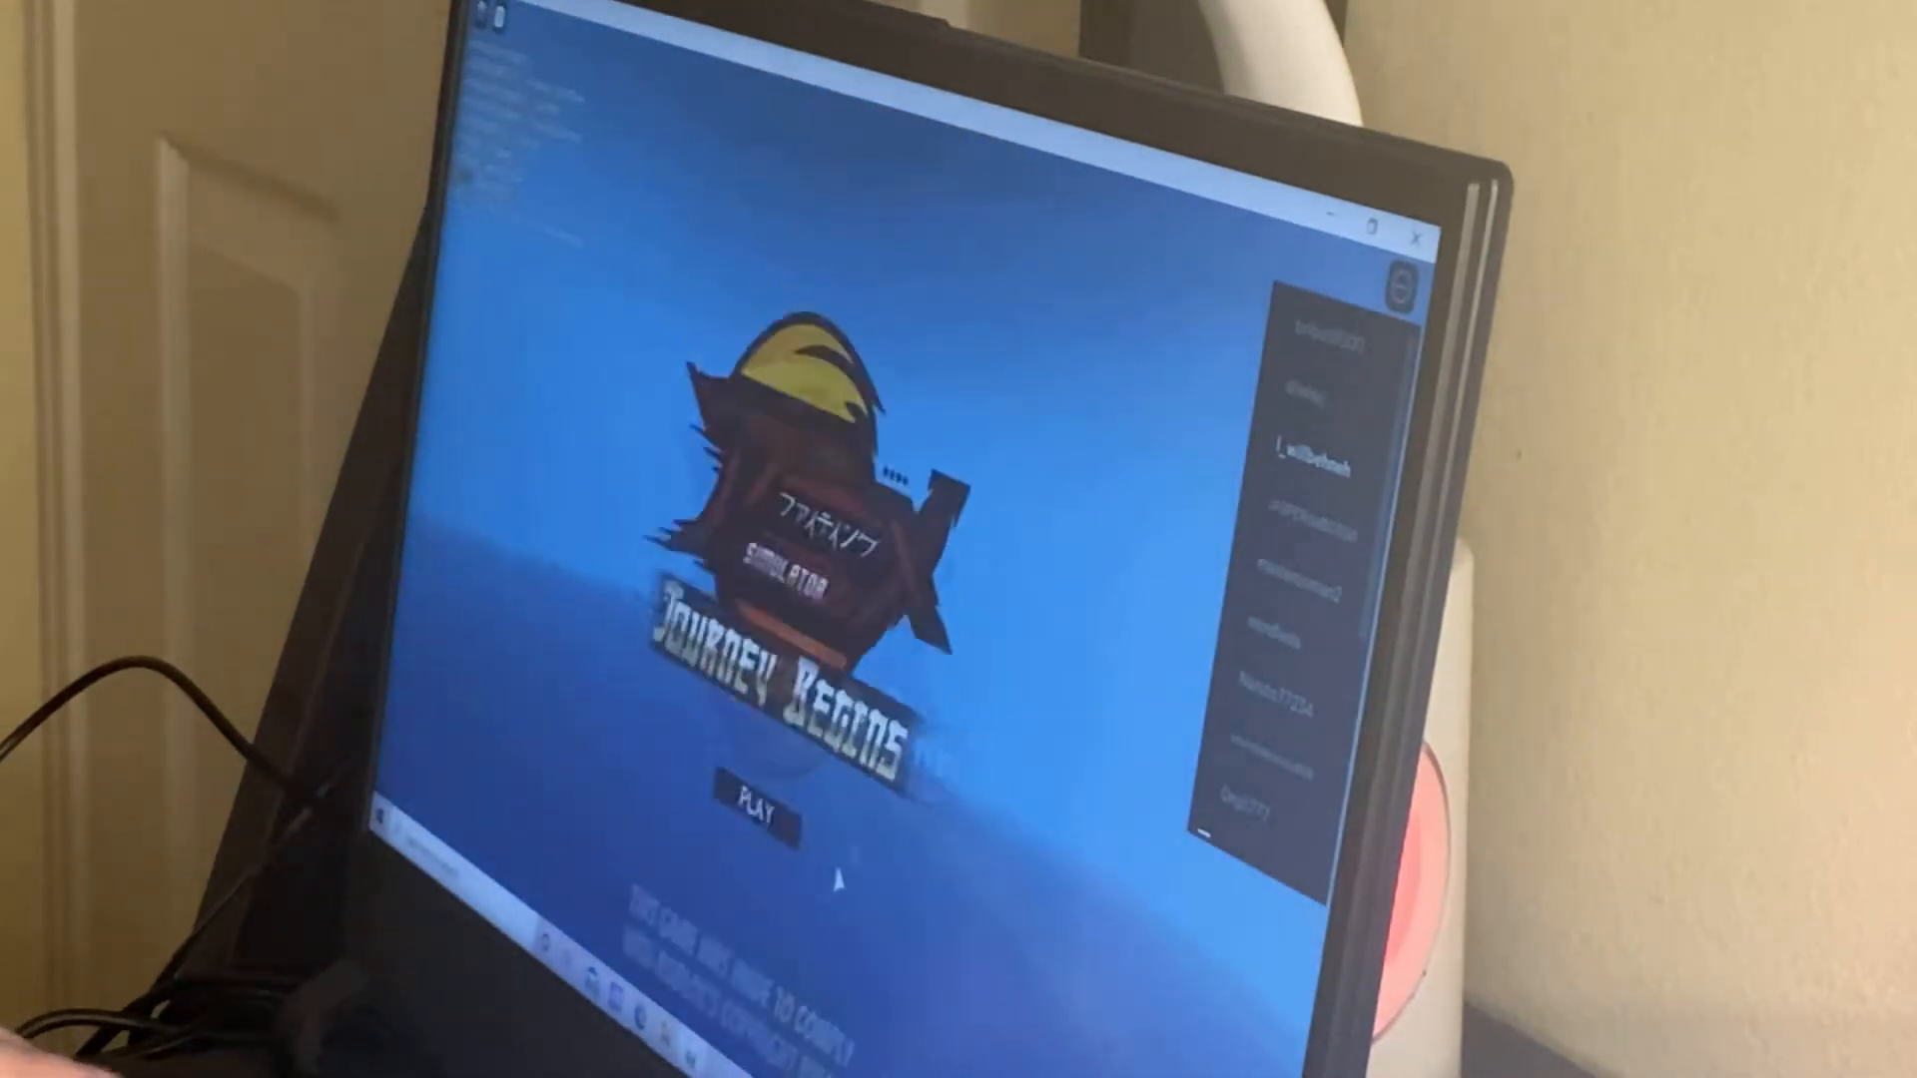
Enter the game world from the title screen and view the Wind Style sword specials.
{"action": "left_click", "coordinate": [758, 795]}
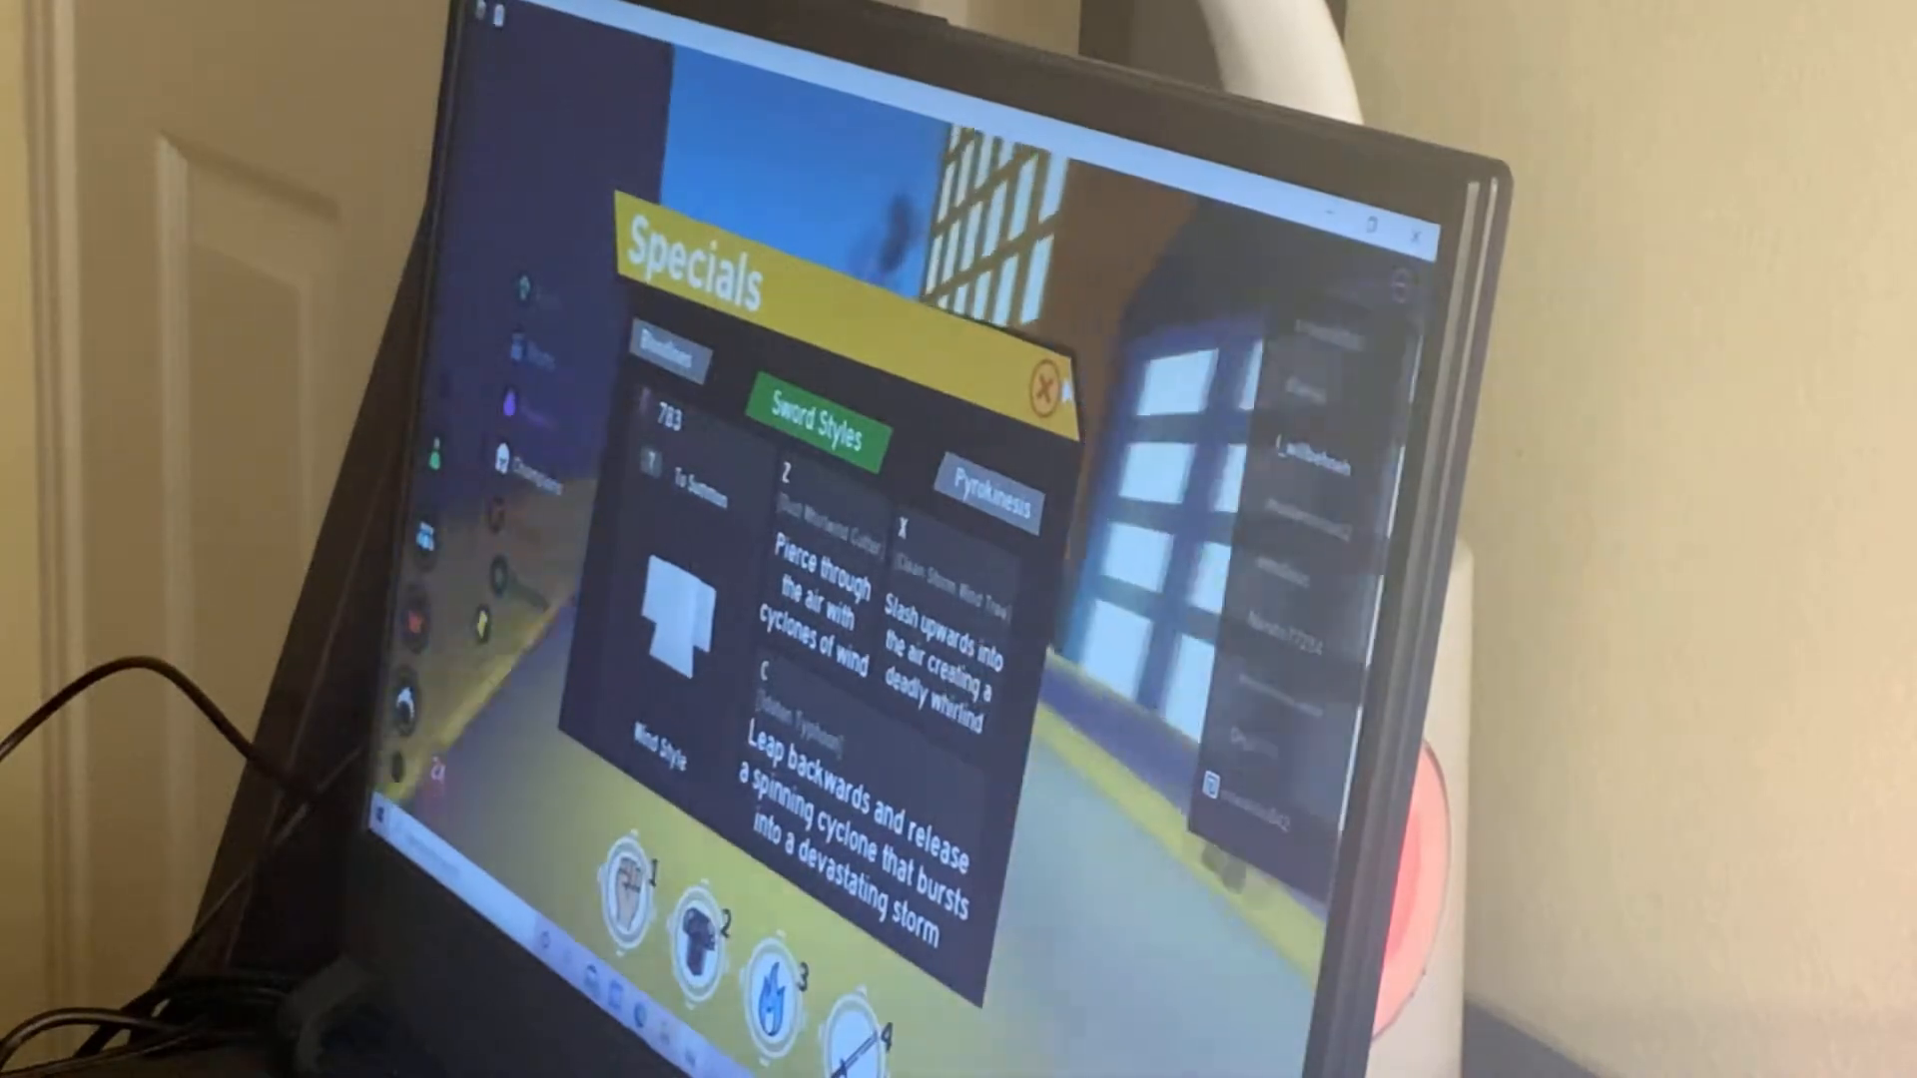
Equip Wind Style from the Sword Styles tab of the Specials panel.
{"action": "left_click", "coordinate": [1046, 385]}
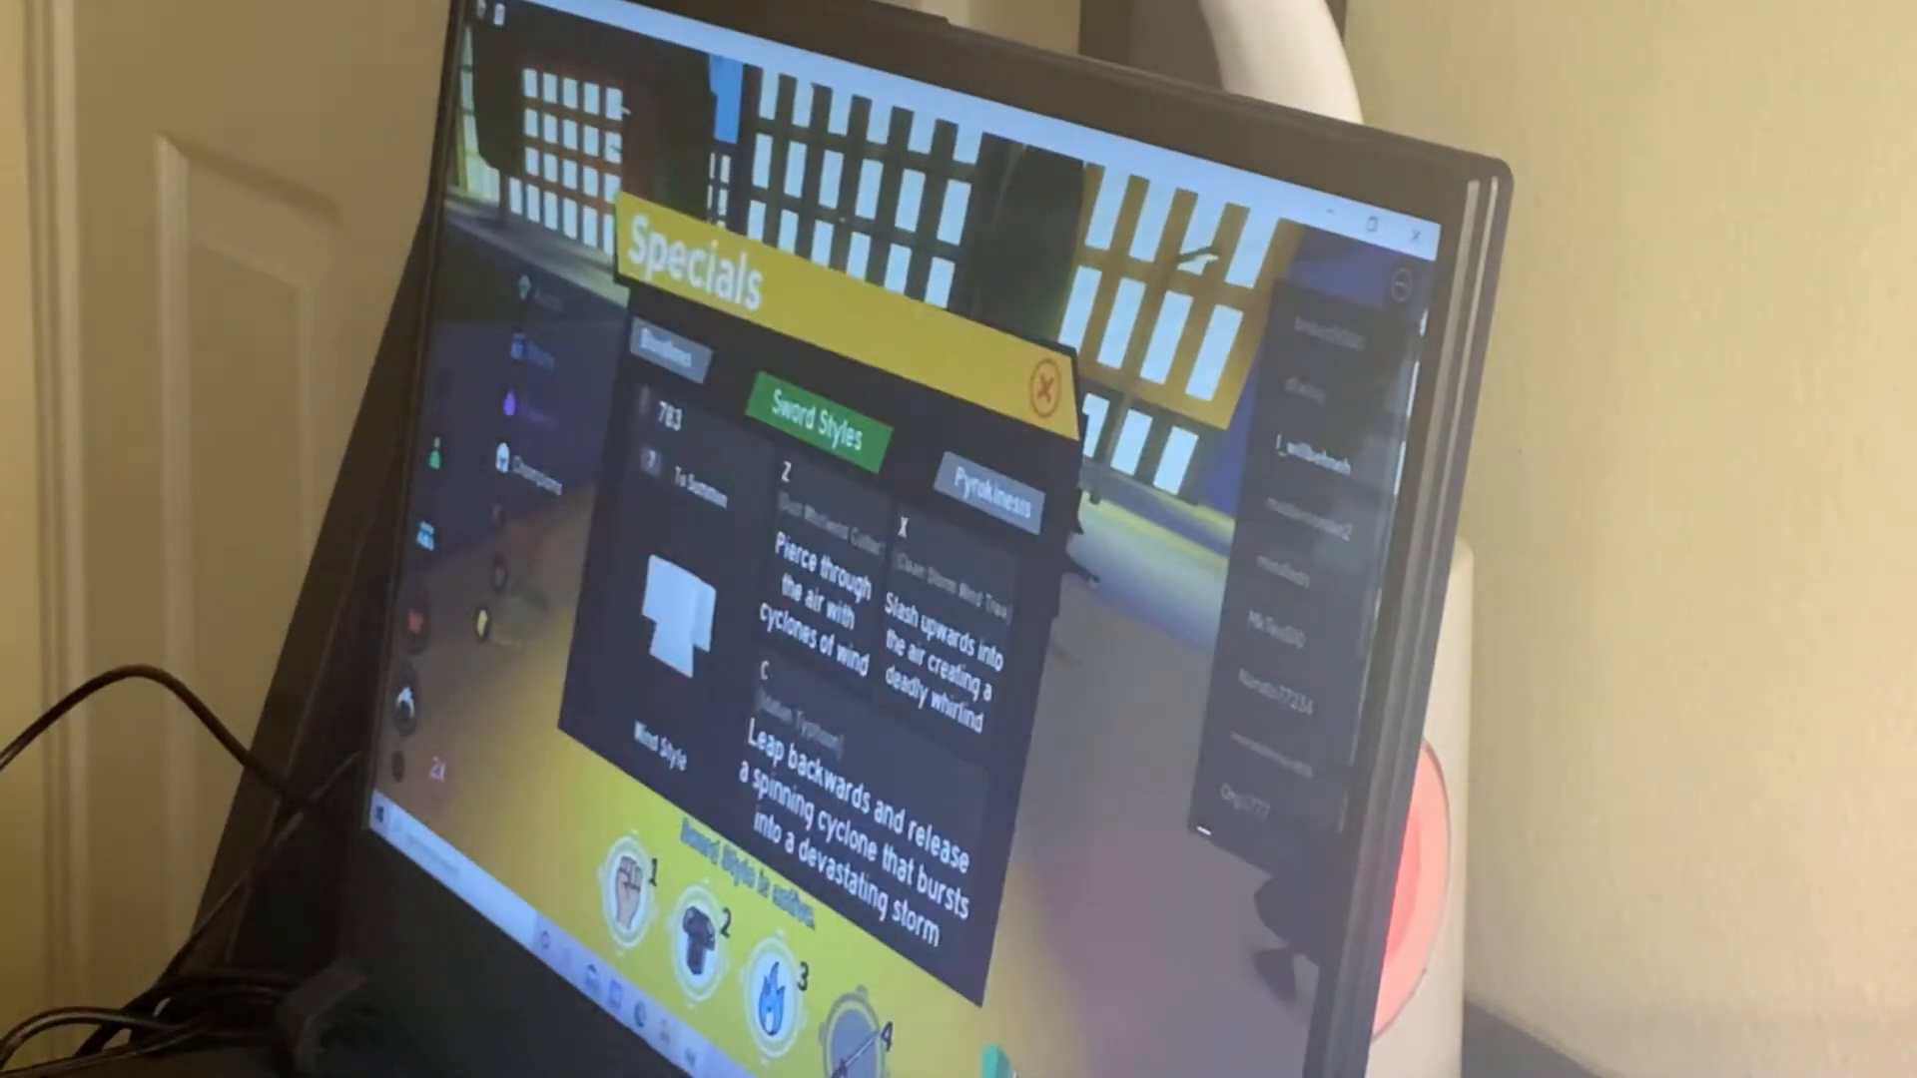
{"action": "left_click", "coordinate": [1042, 386]}
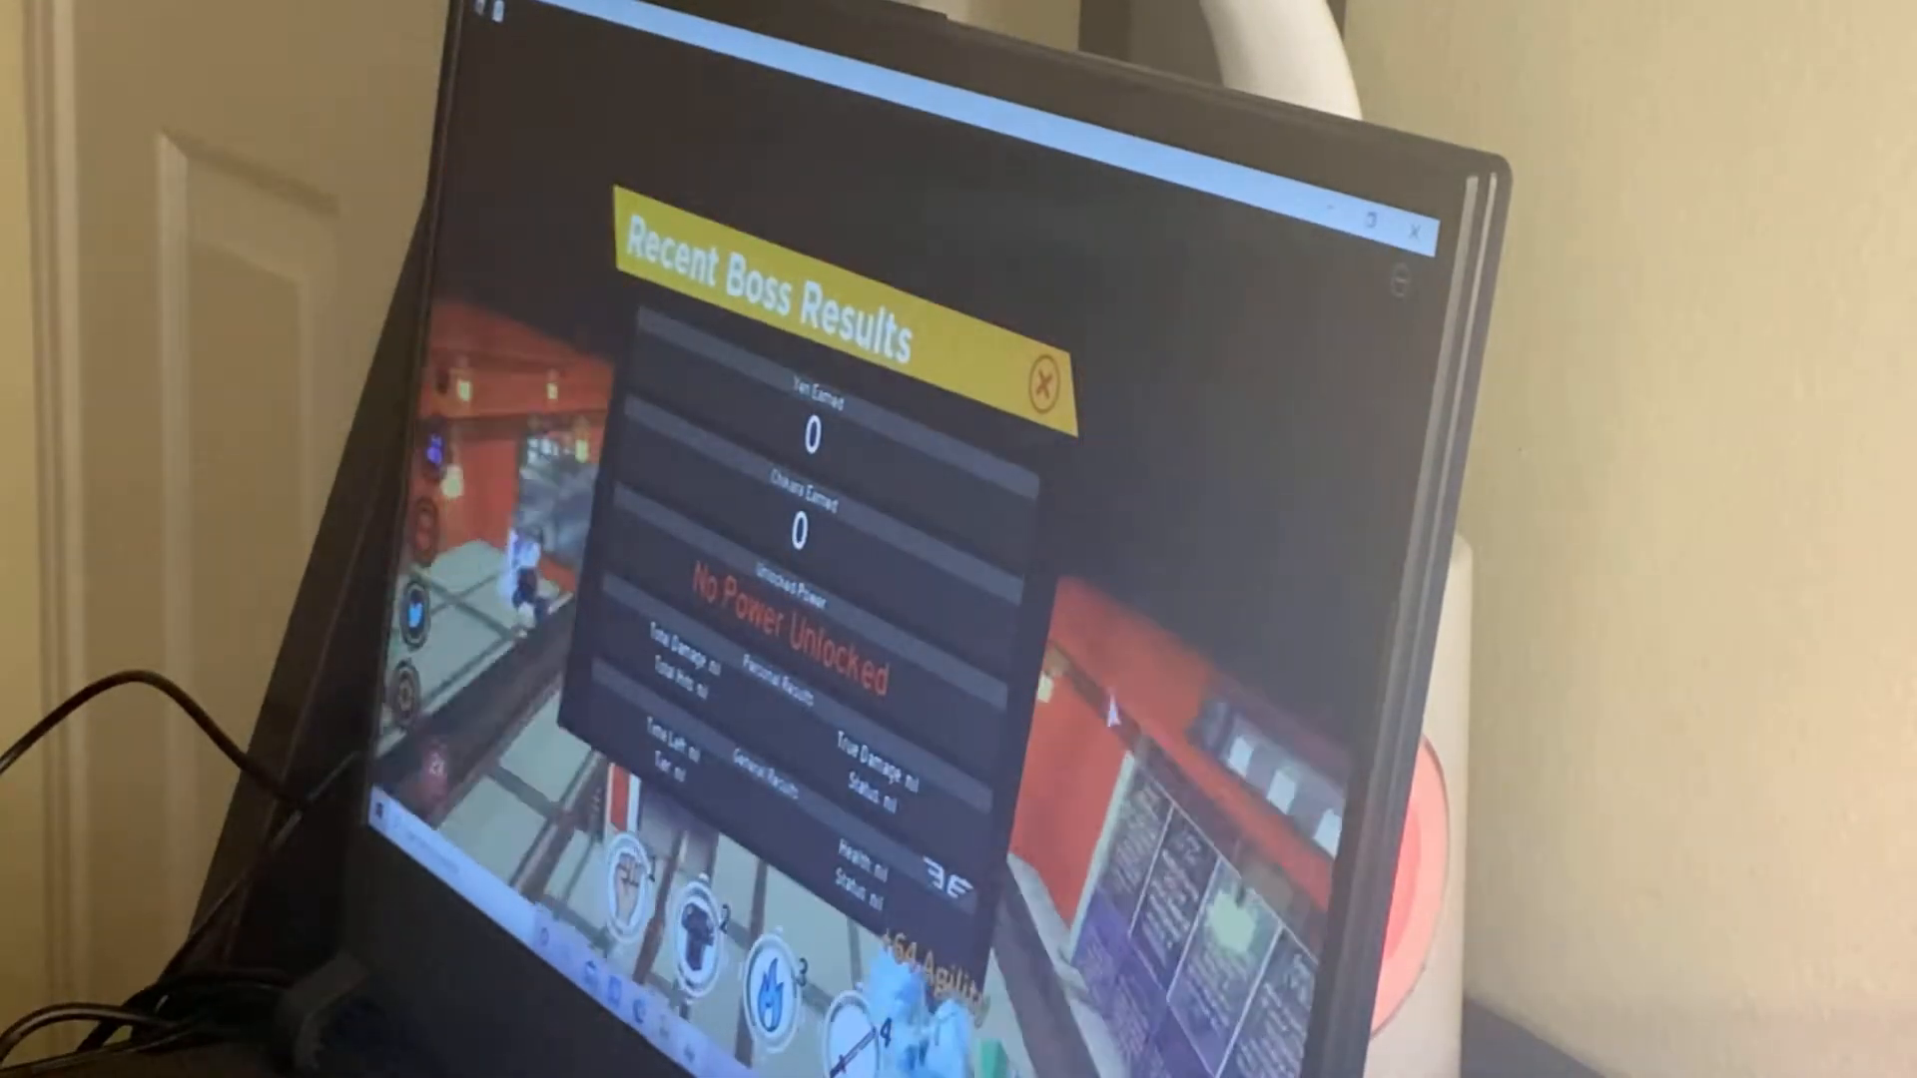
Dismiss the results and finish another boss round earning +12 yen and +164 chakra.
{"action": "left_click", "coordinate": [1041, 381]}
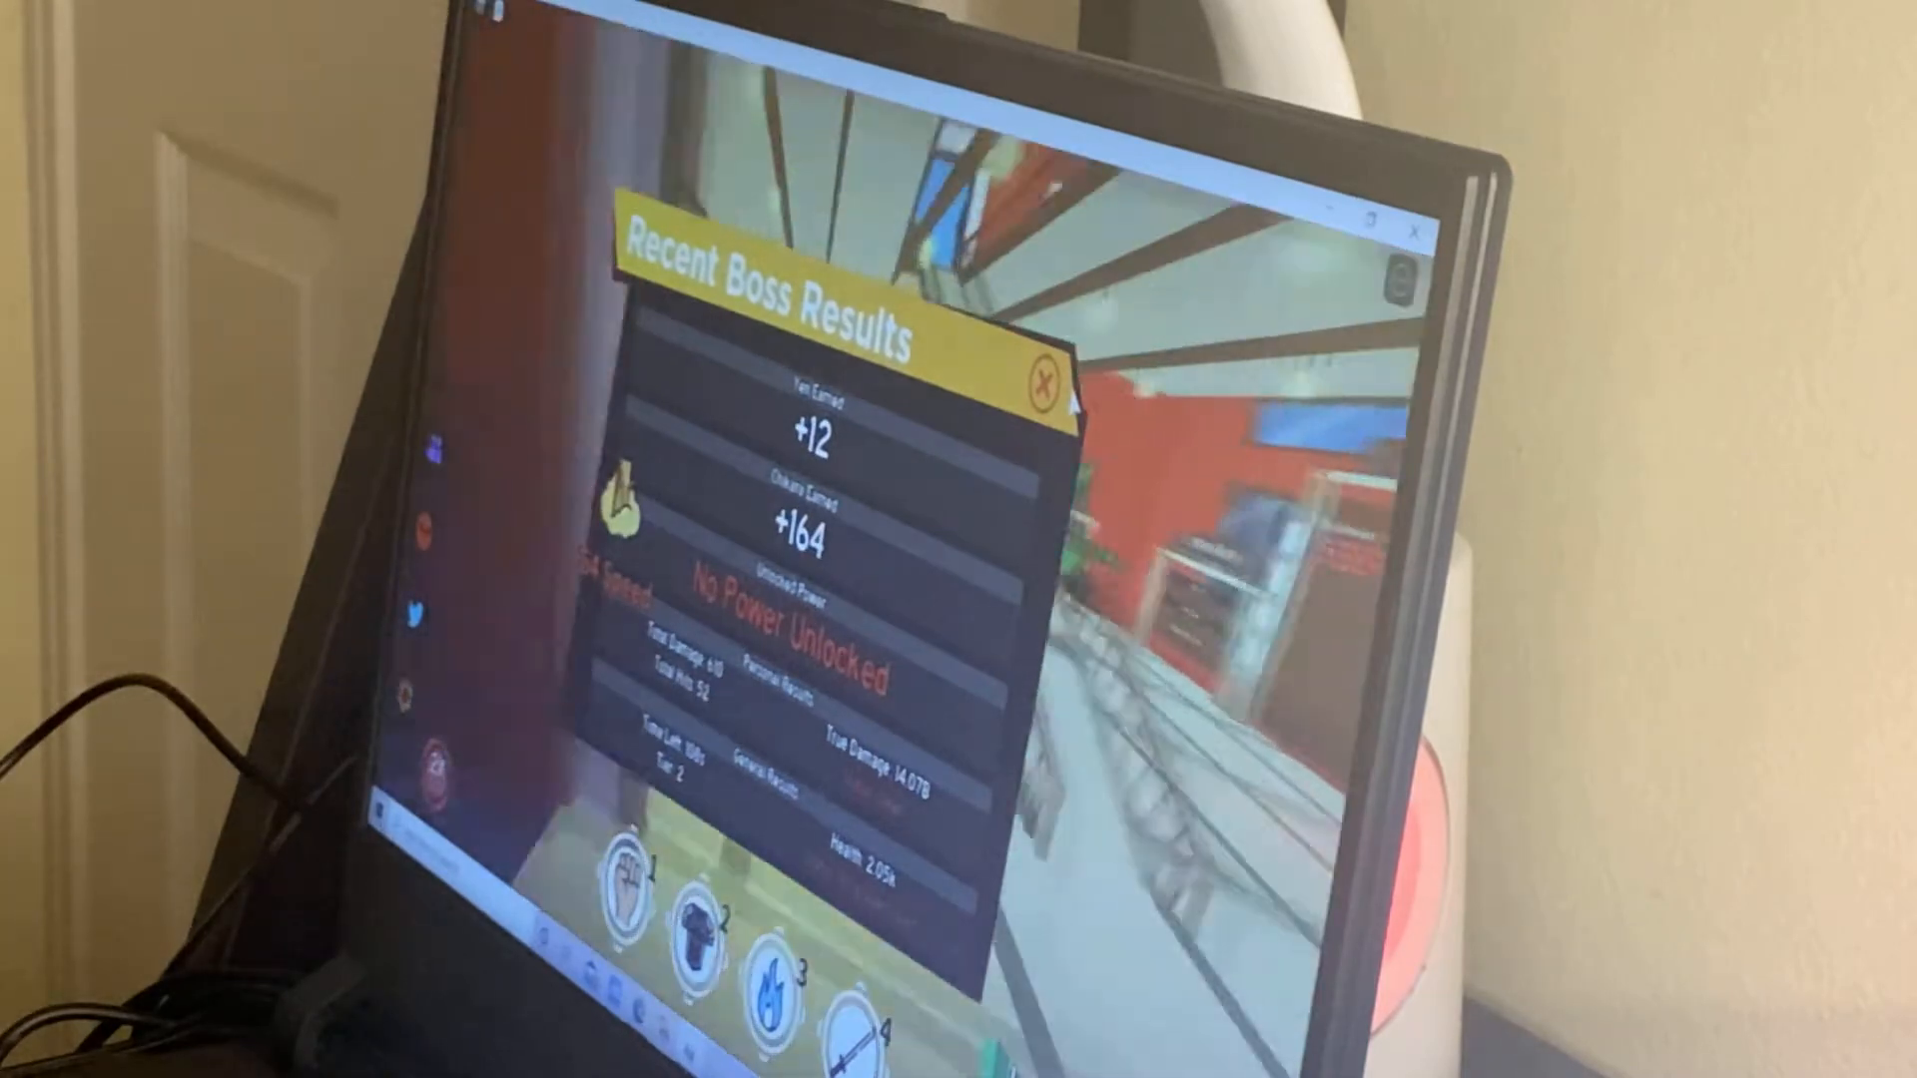
{"action": "left_click", "coordinate": [1041, 384]}
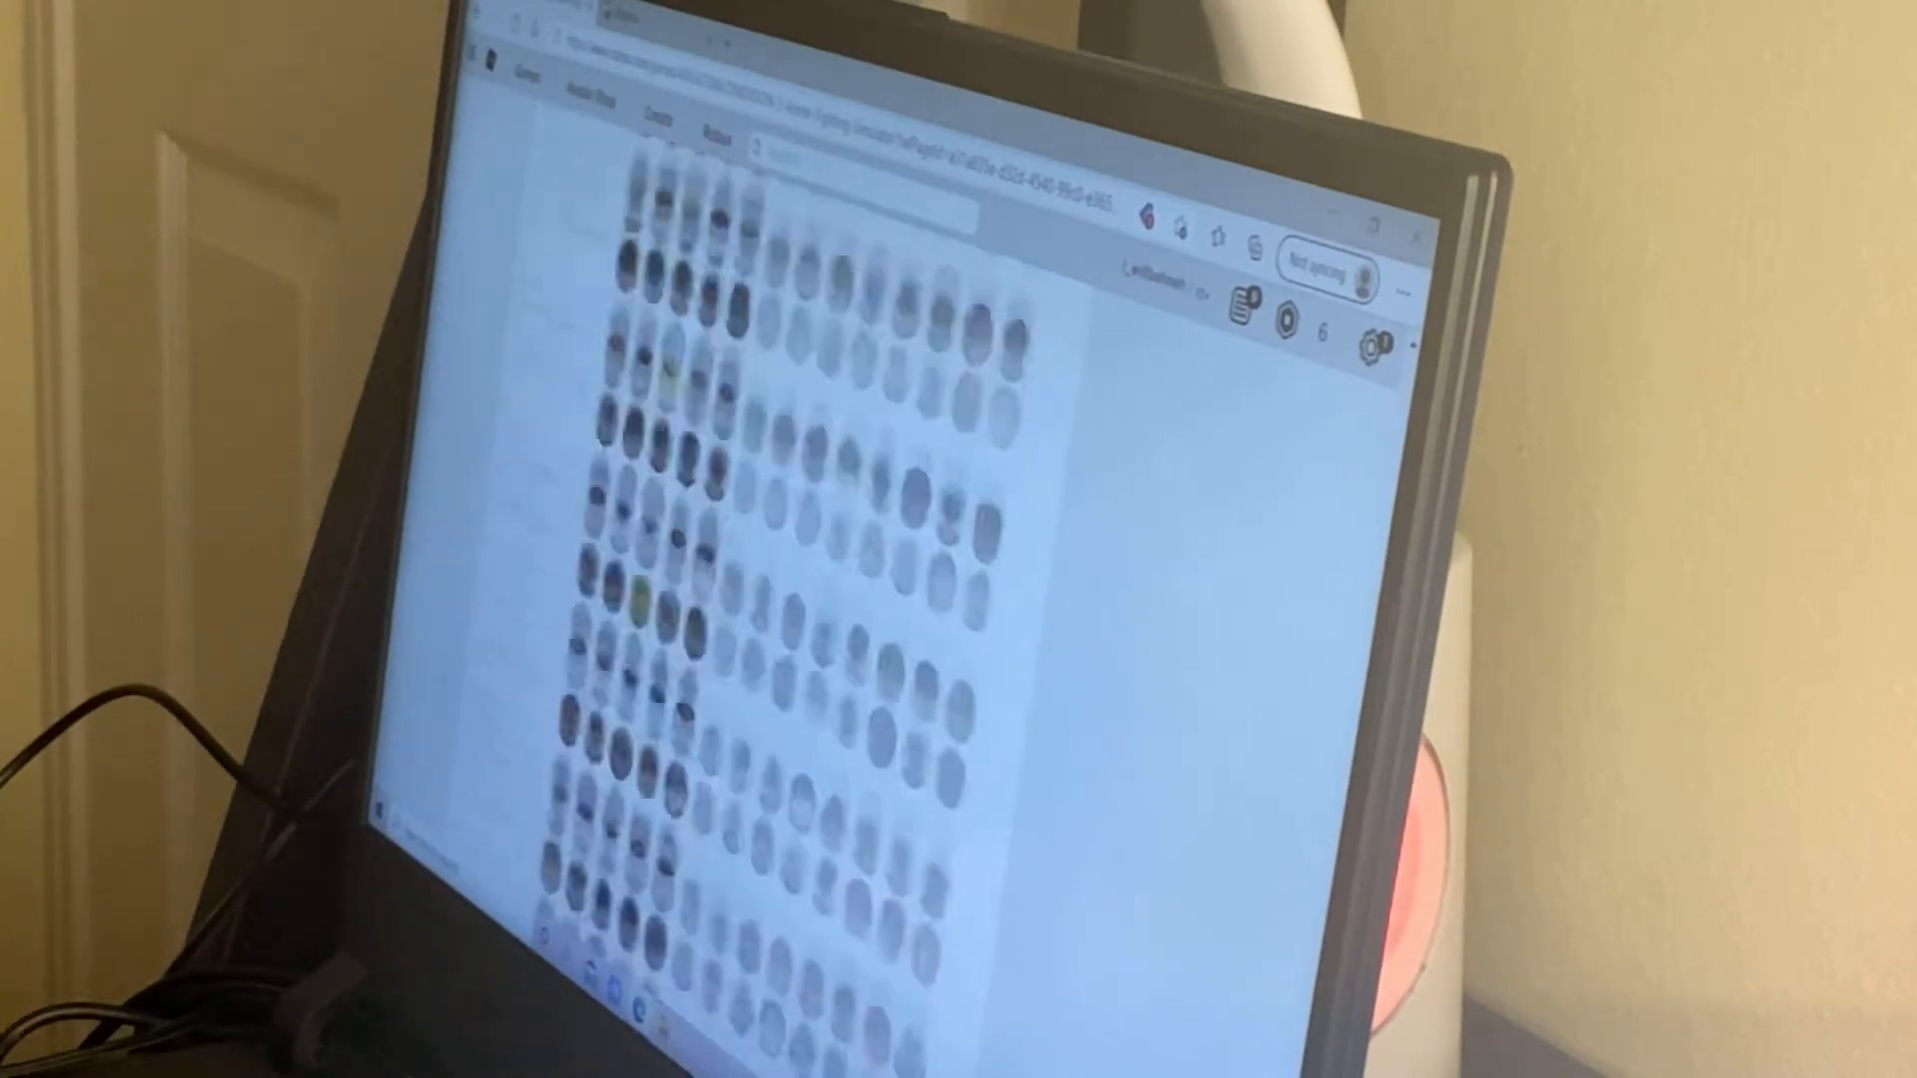
{"action": "scroll", "scroll_direction": "down", "scroll_amount": 3}
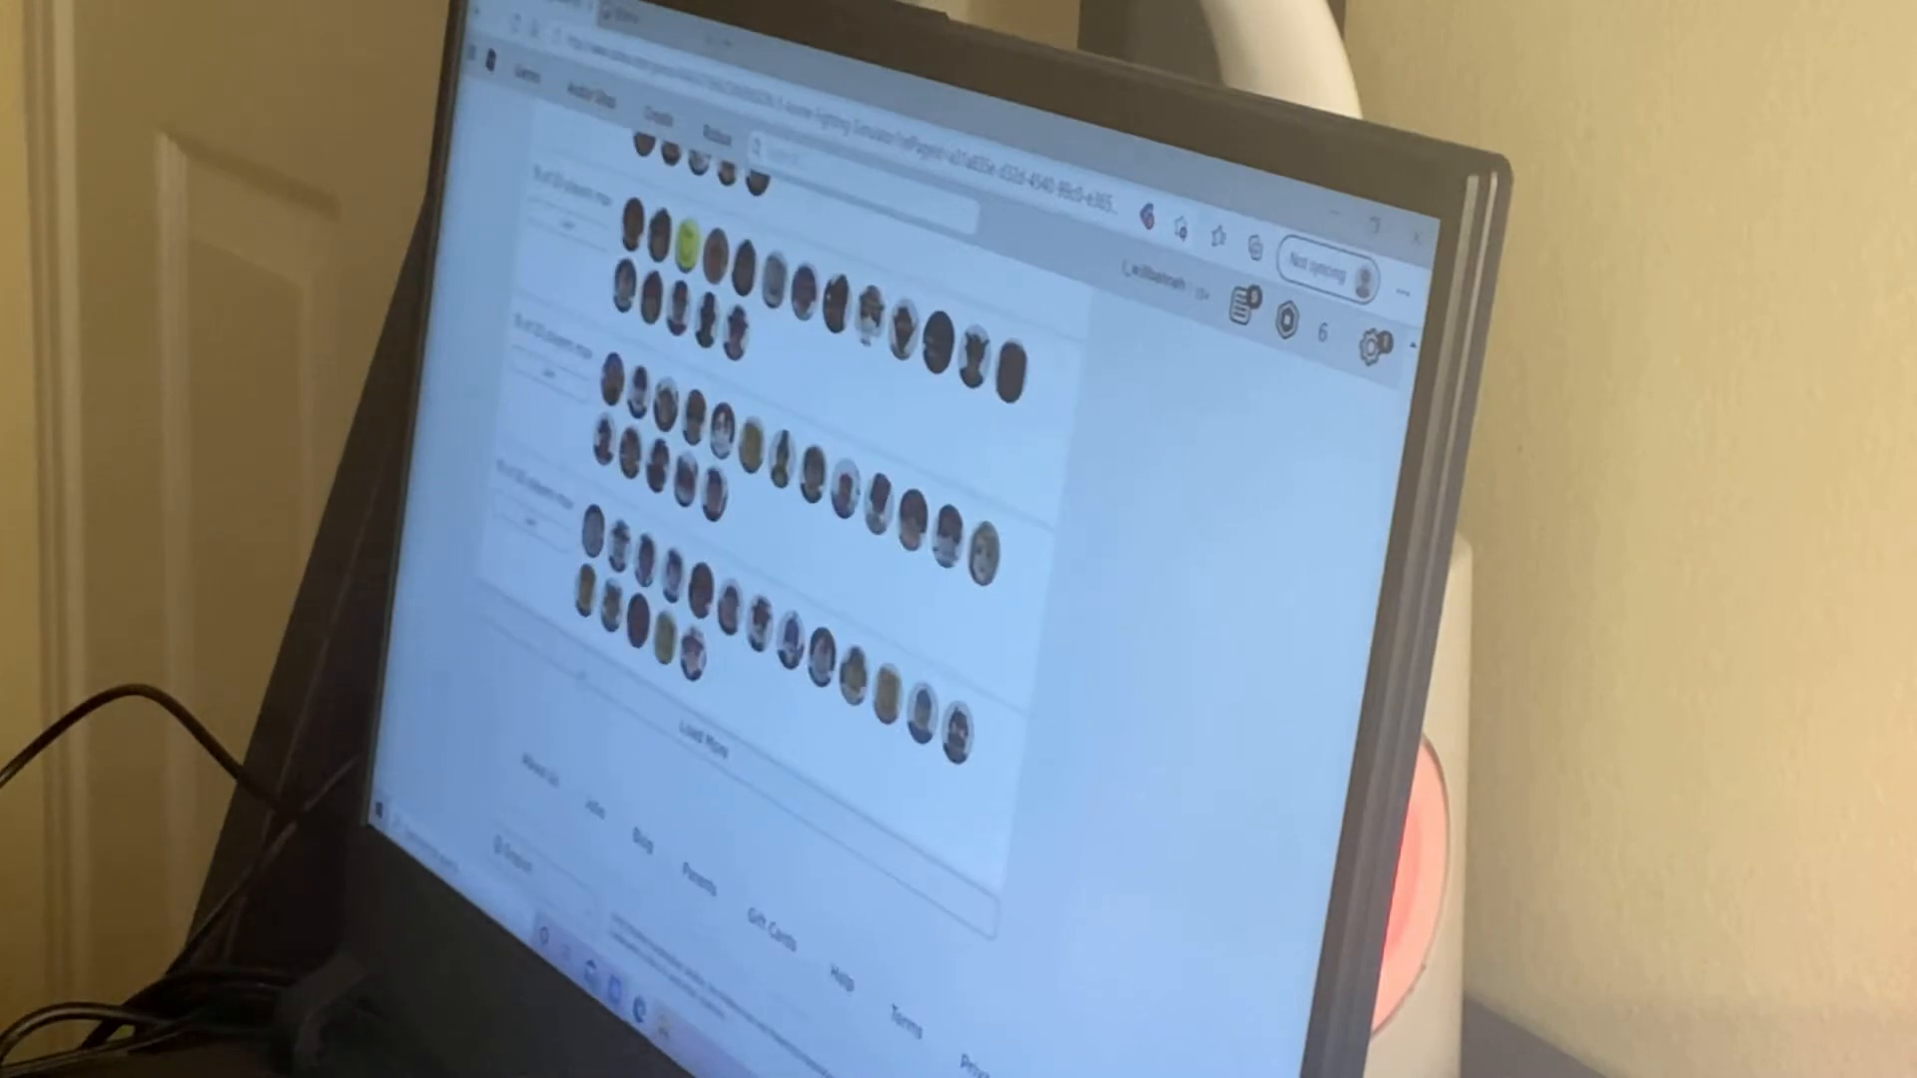
{"action": "scroll", "scroll_direction": "down", "scroll_amount": 3}
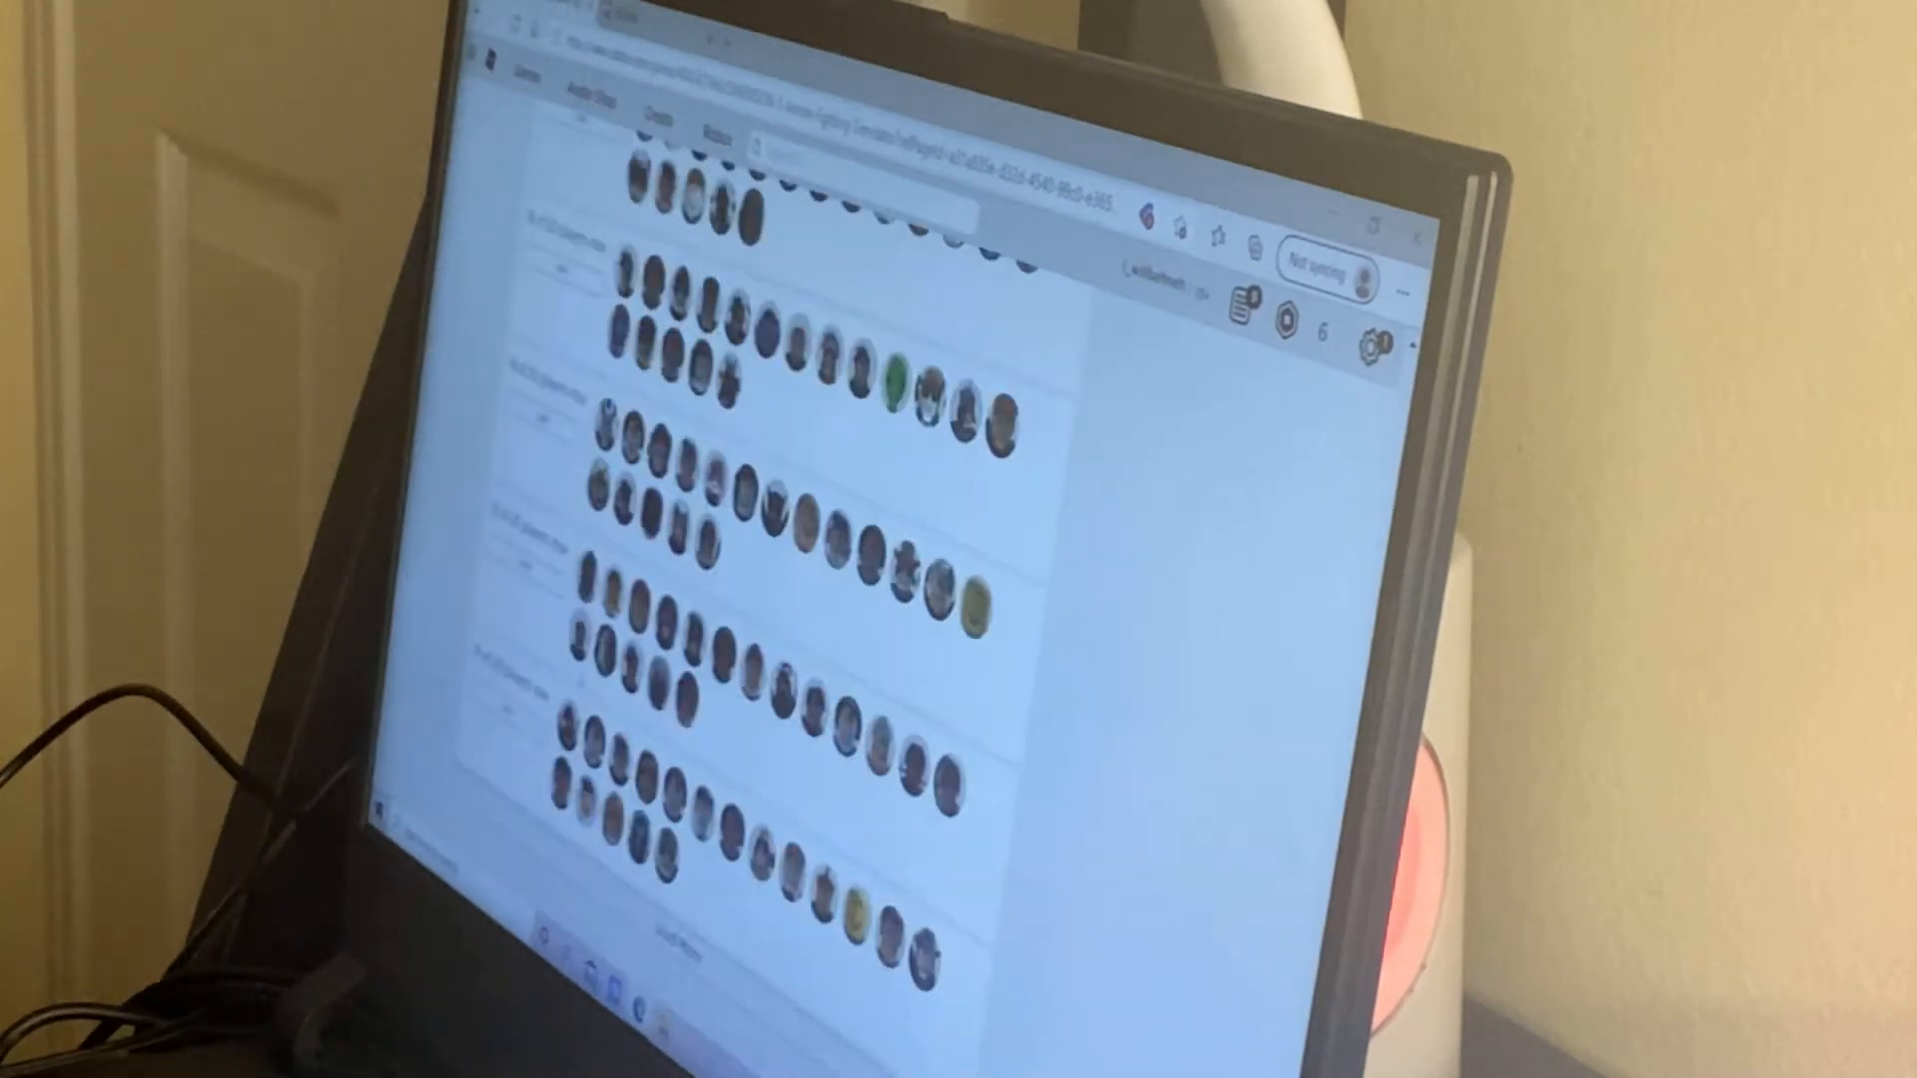
{"action": "scroll", "scroll_direction": "down", "scroll_amount": 3}
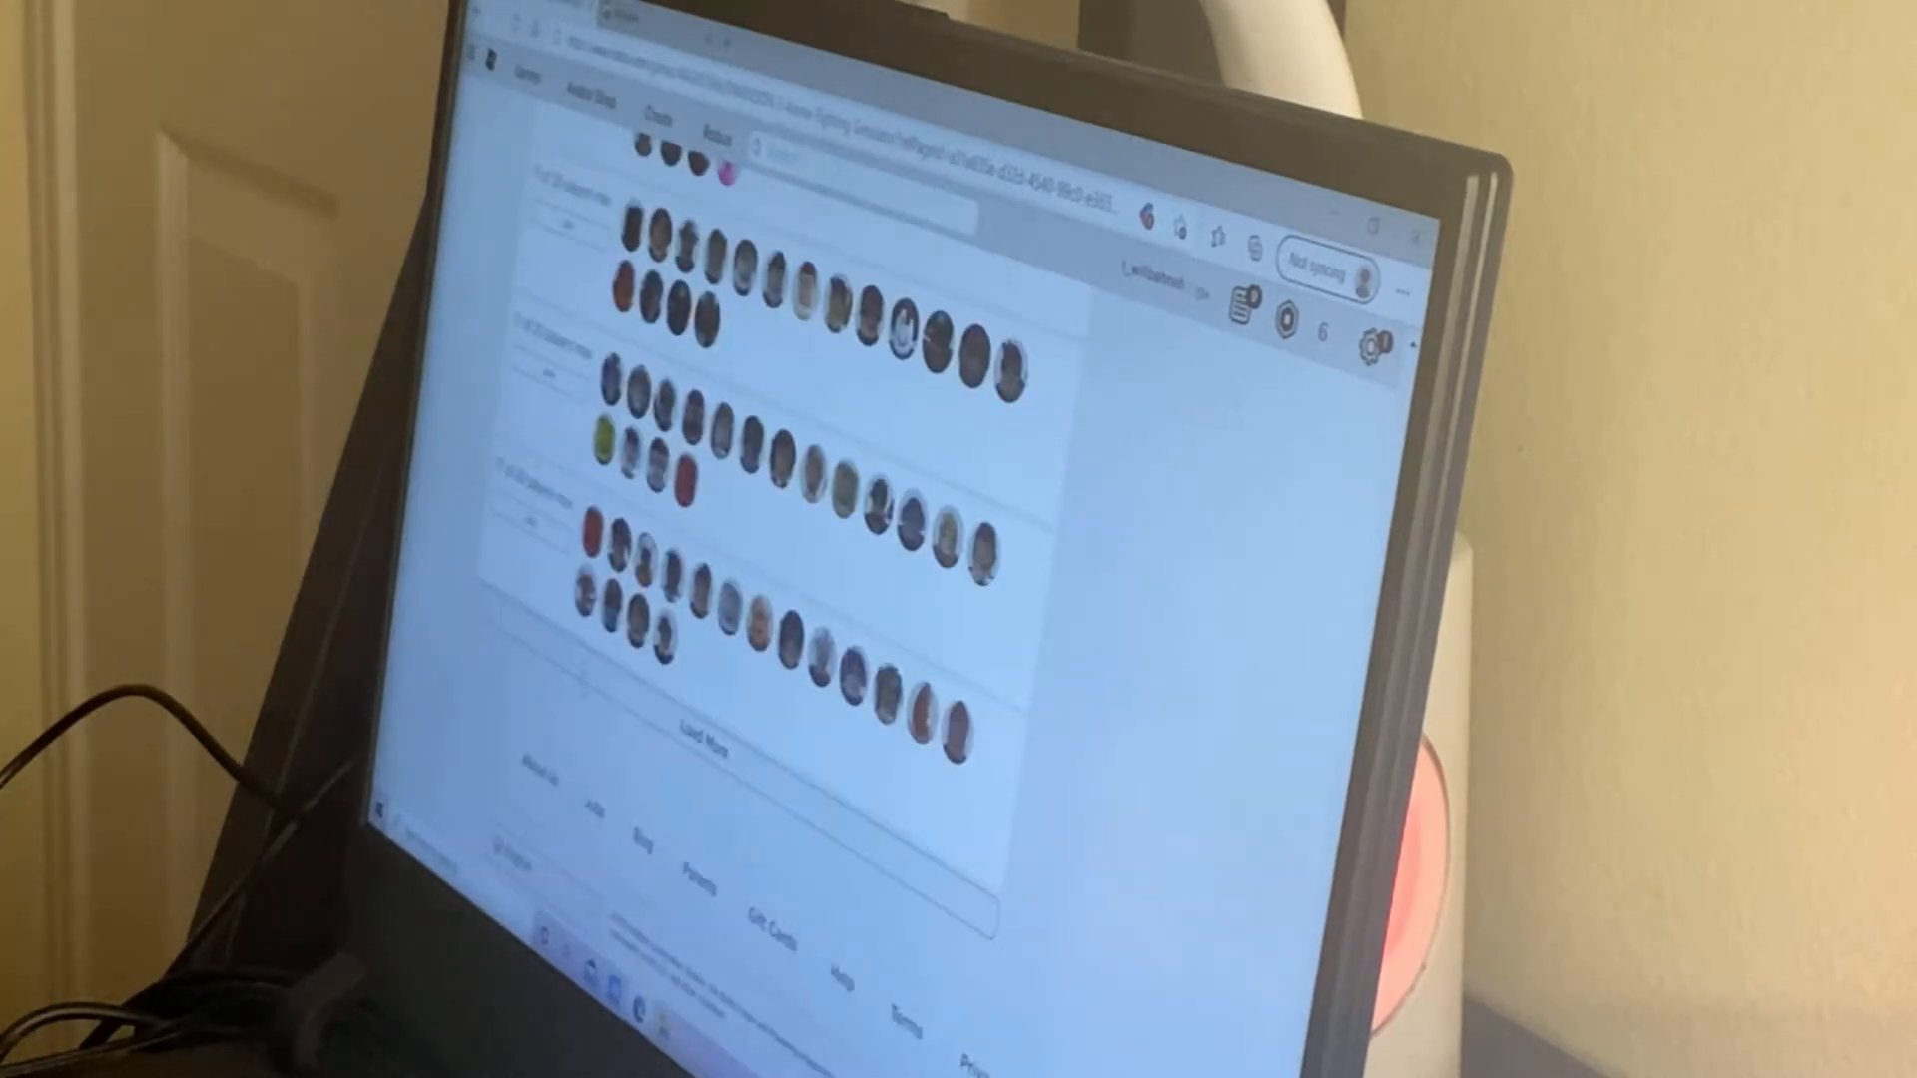
{"action": "scroll", "scroll_direction": "down", "scroll_amount": 3}
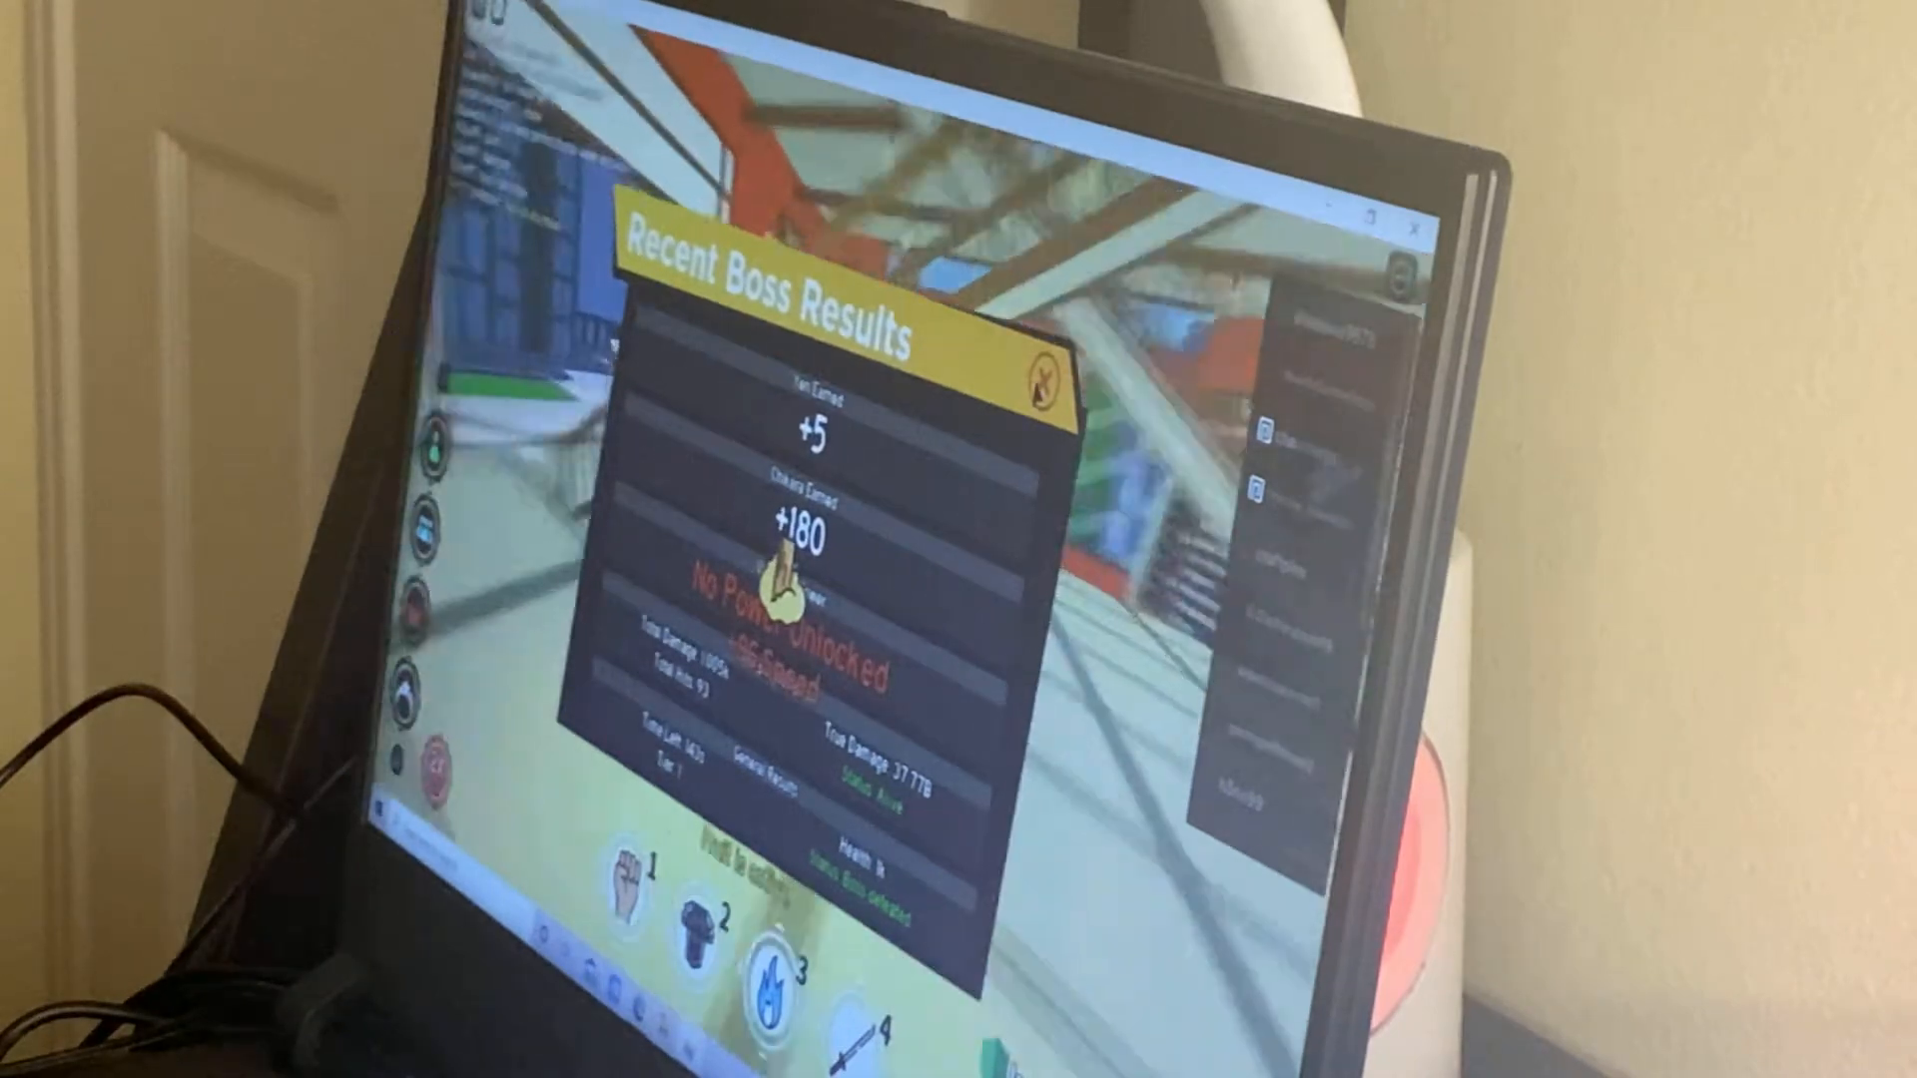
Dismiss the results panel and beat the boss again for +8 yen and +180 chakra.
{"action": "left_click", "coordinate": [1047, 379]}
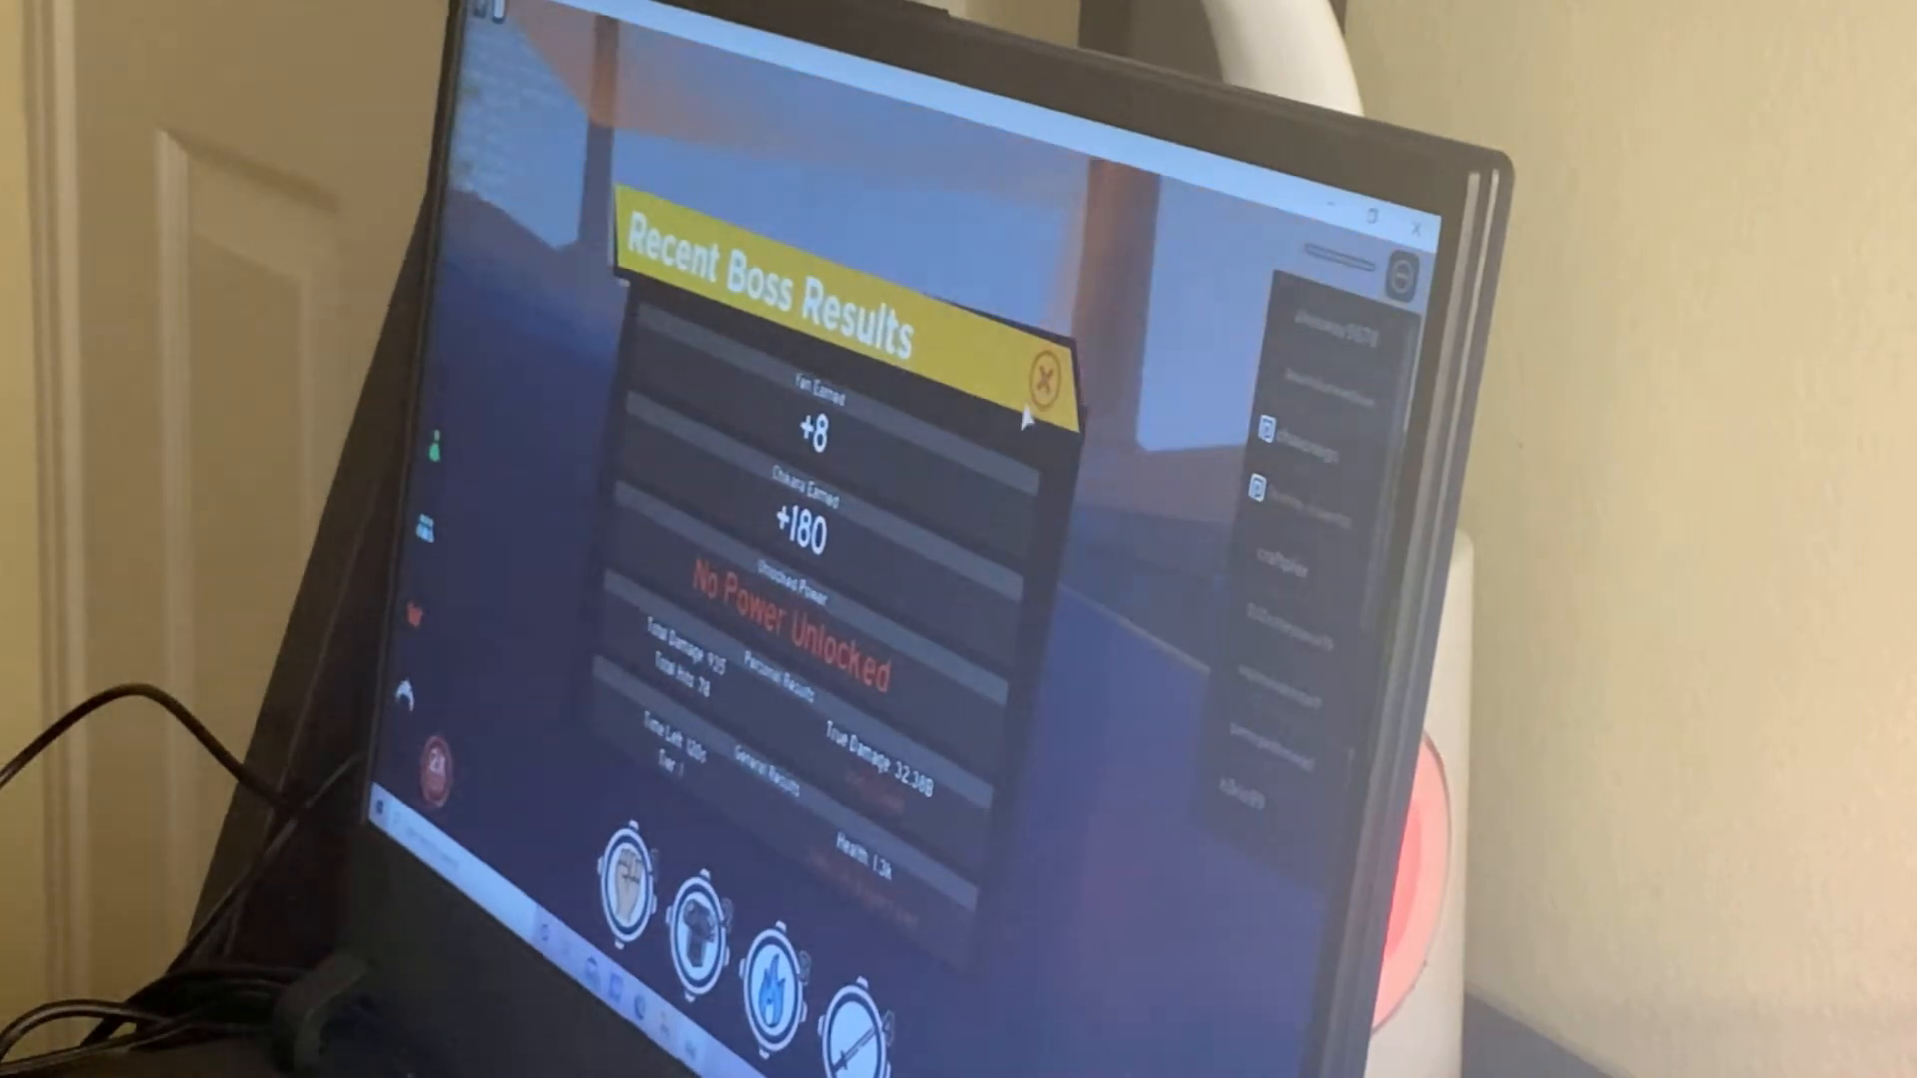
Dismiss the results after another boss win worth +5 yen and +140 chakra.
{"action": "left_click", "coordinate": [1047, 381]}
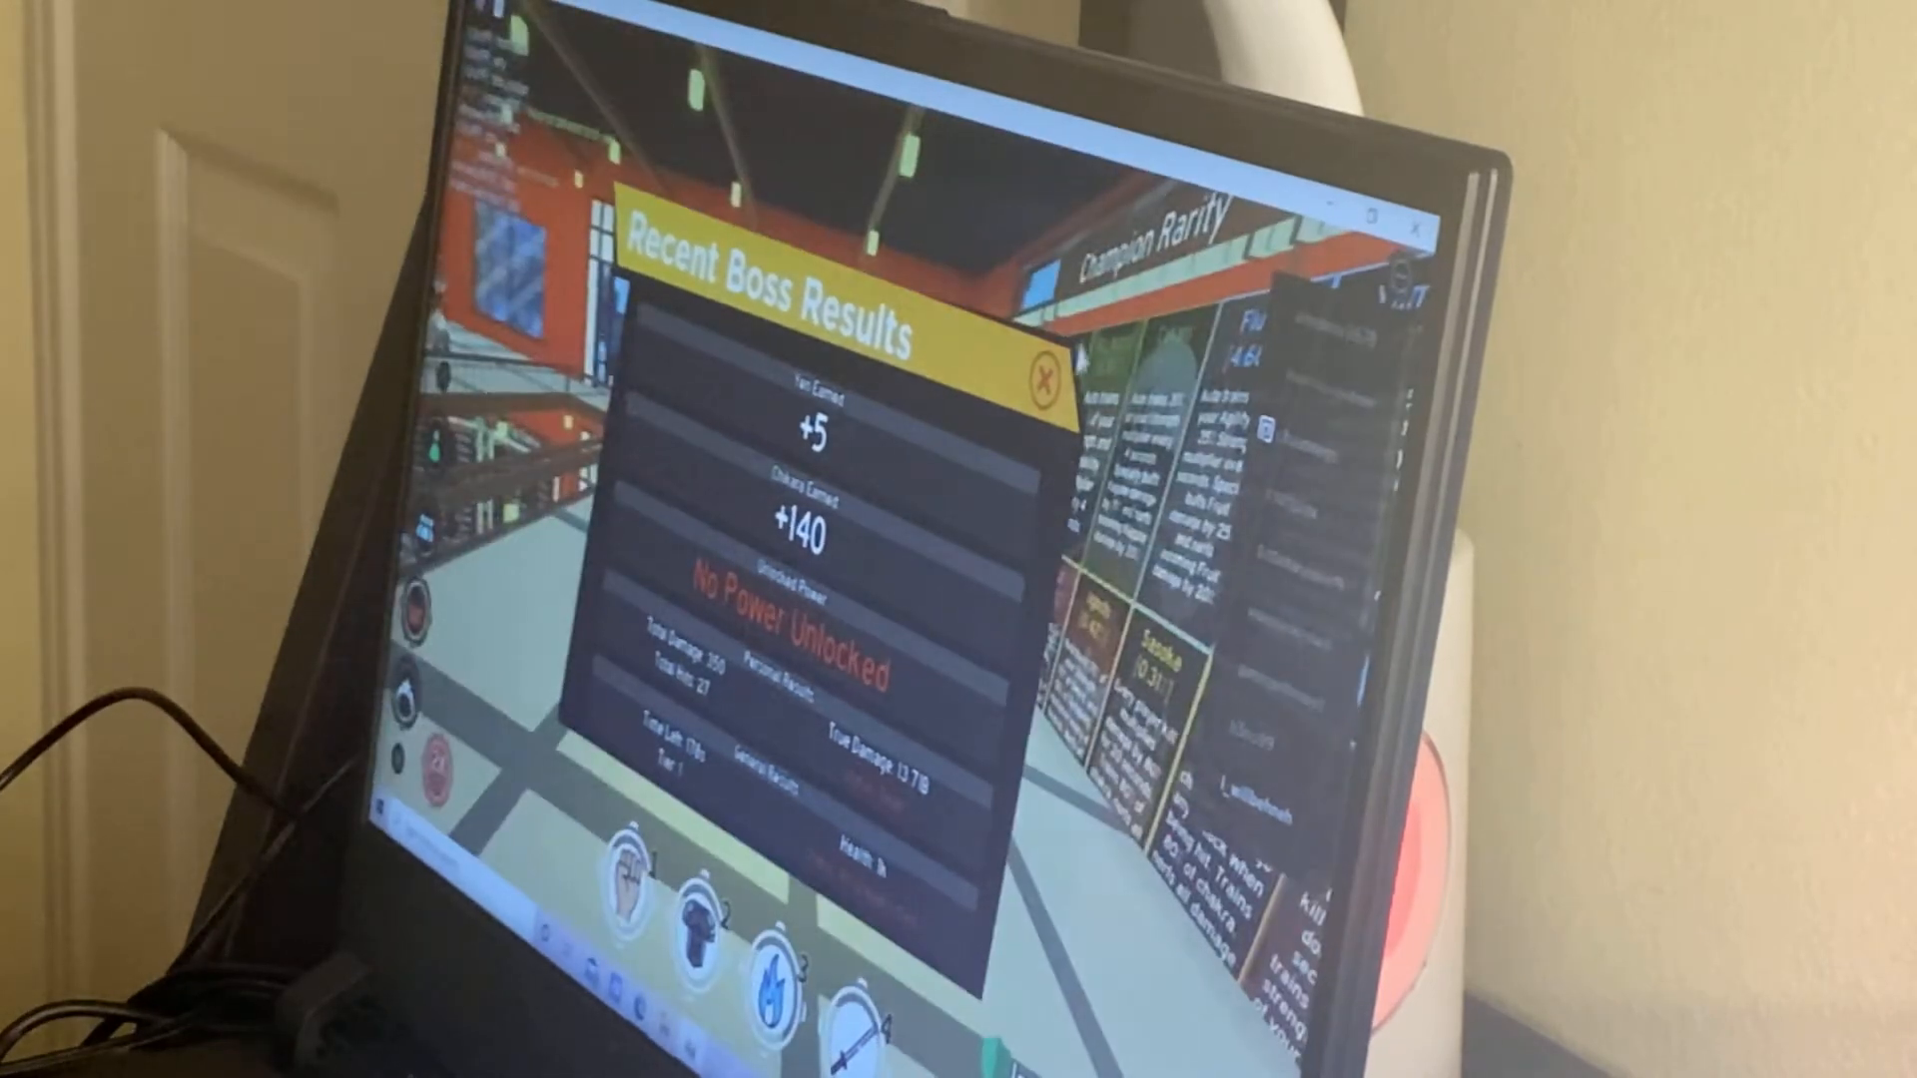
{"action": "left_click", "coordinate": [1046, 385]}
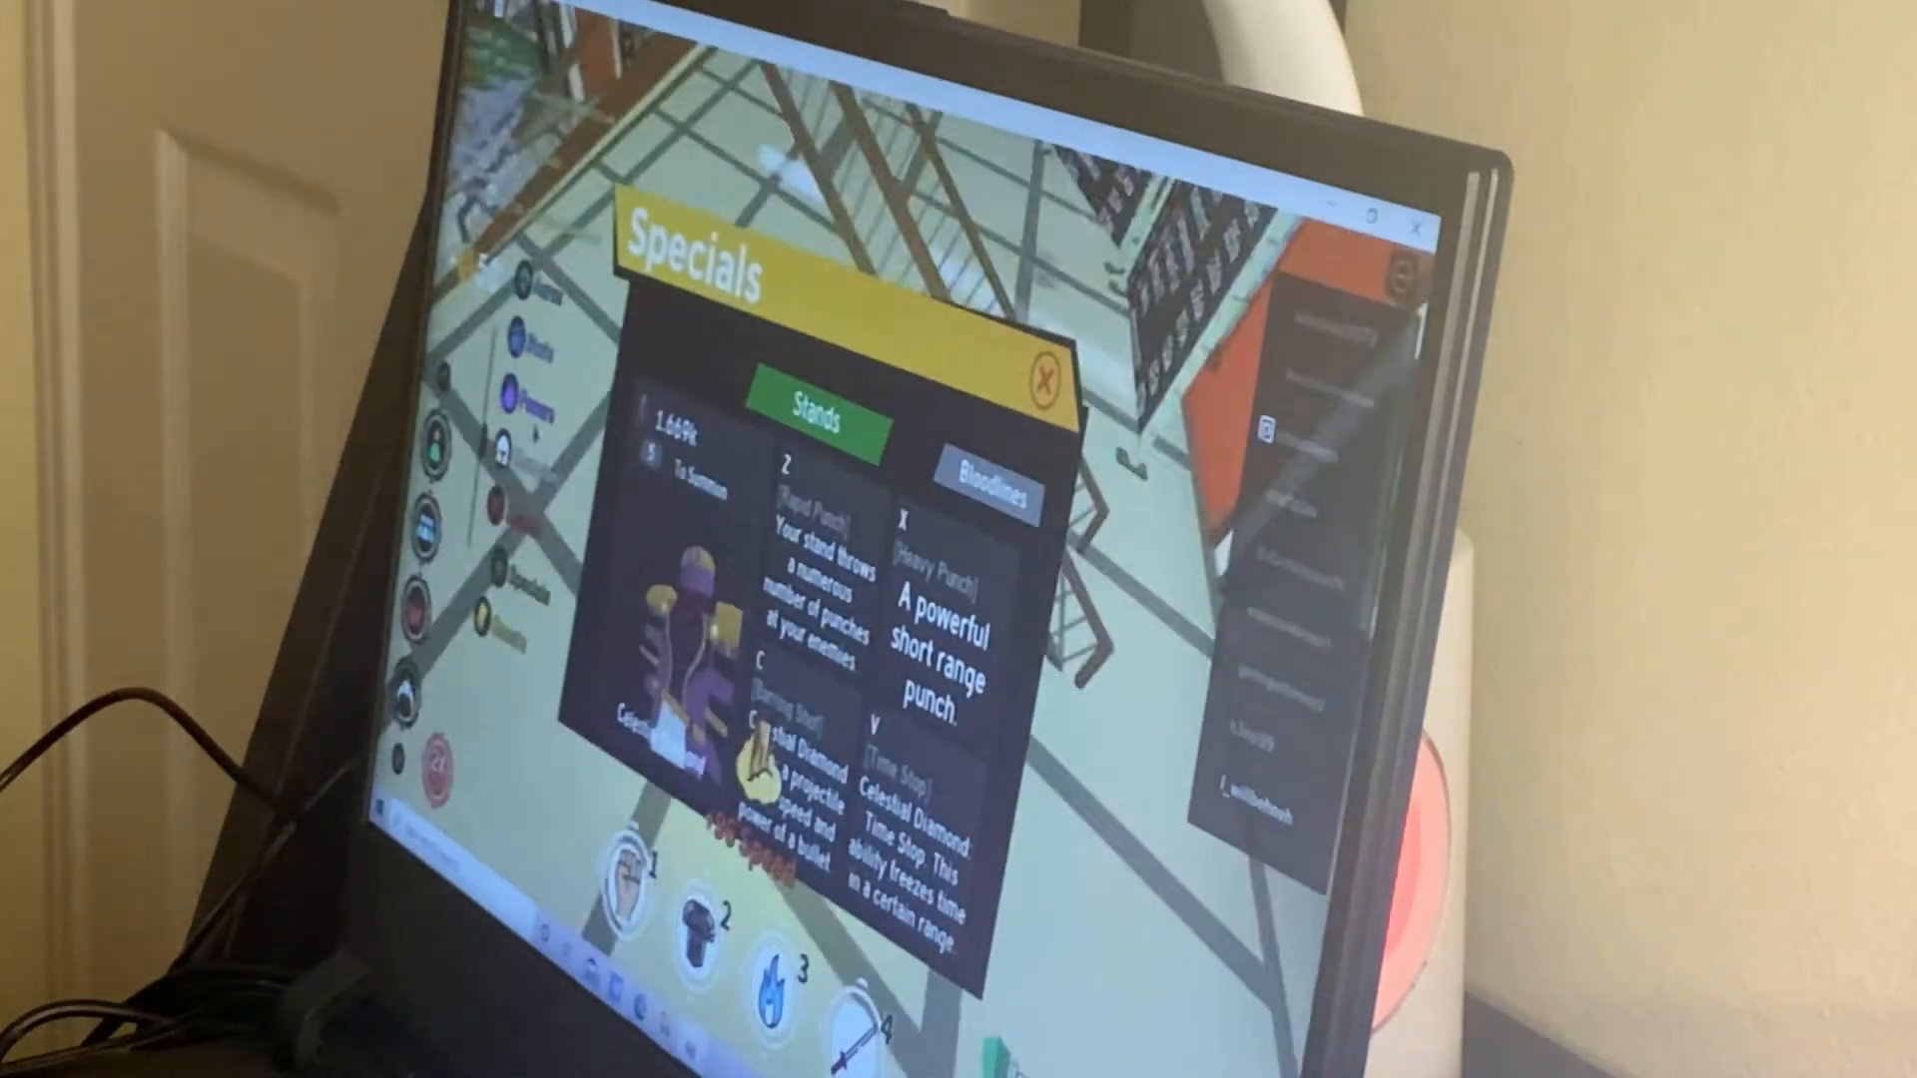
Close the Celestial Diamond stand specials overview, then the character stats panel.
{"action": "left_click", "coordinate": [526, 403]}
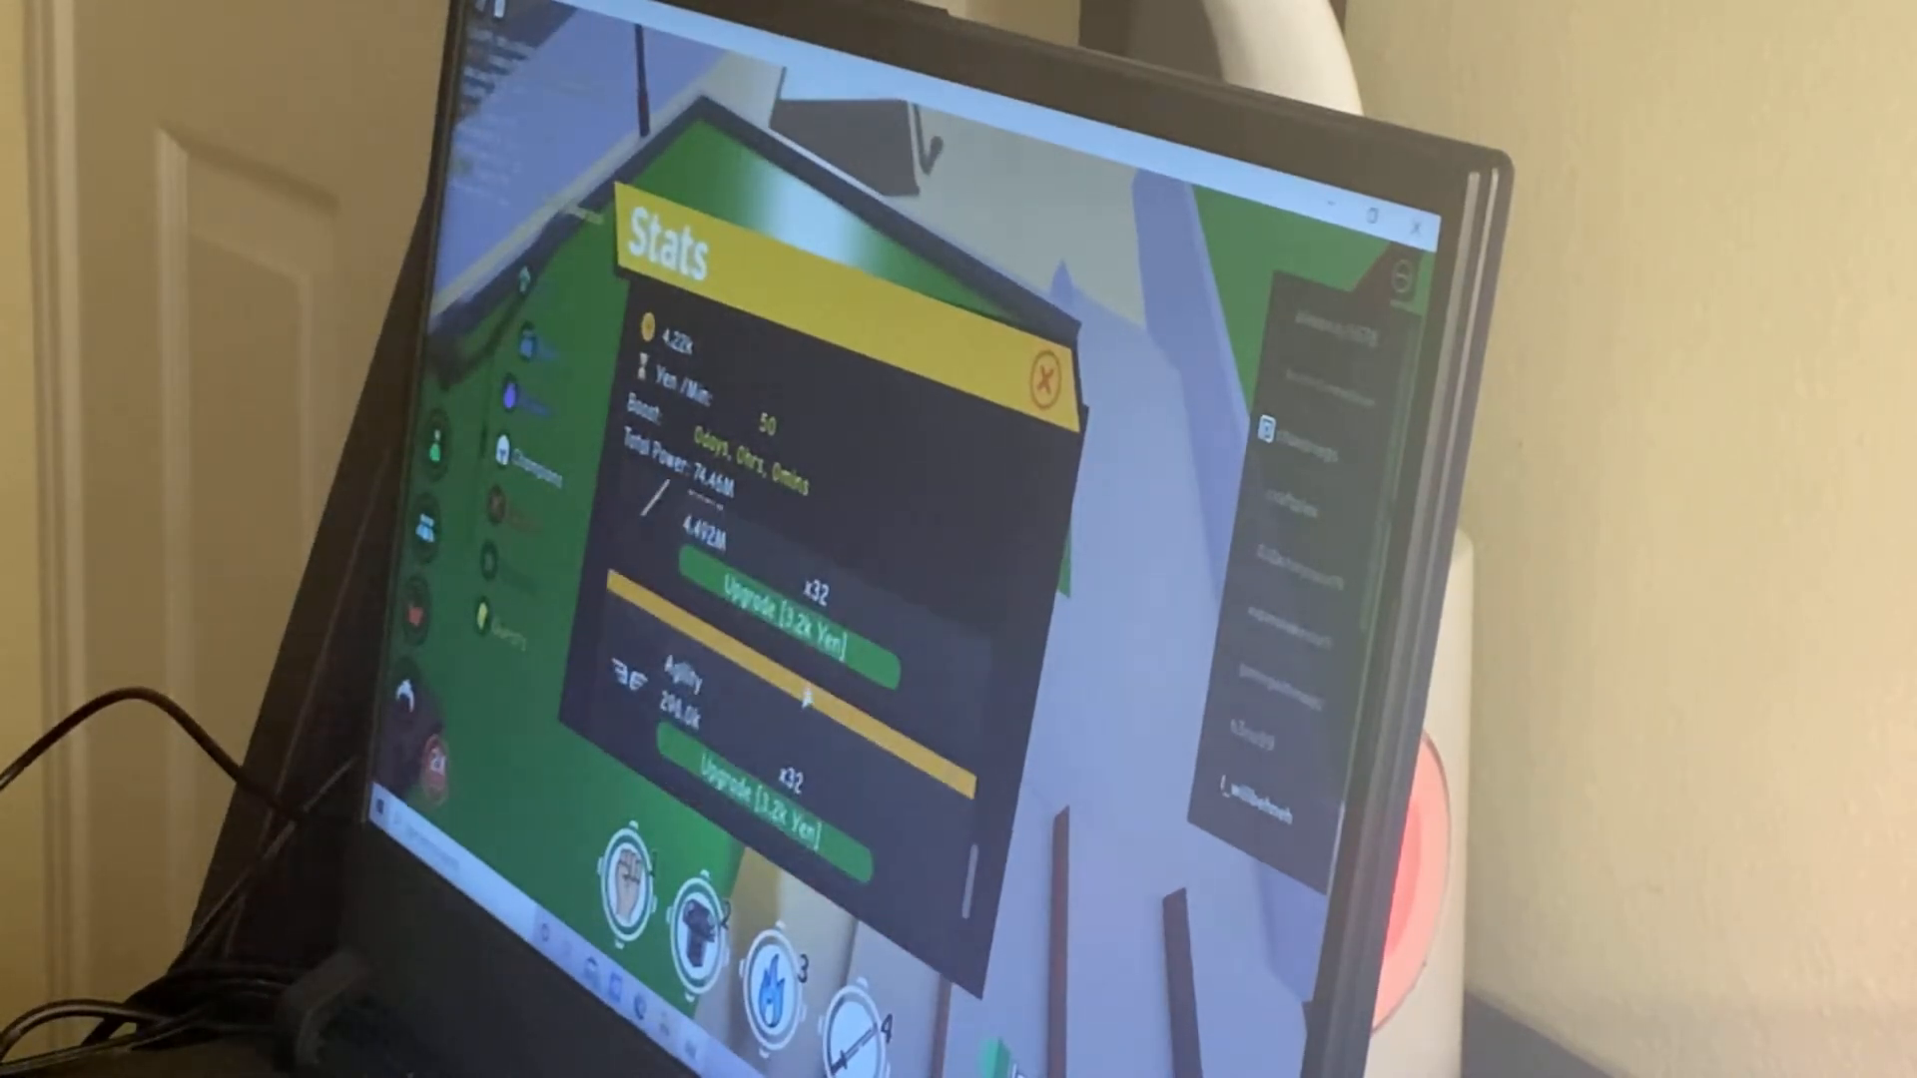
{"action": "left_click", "coordinate": [767, 598]}
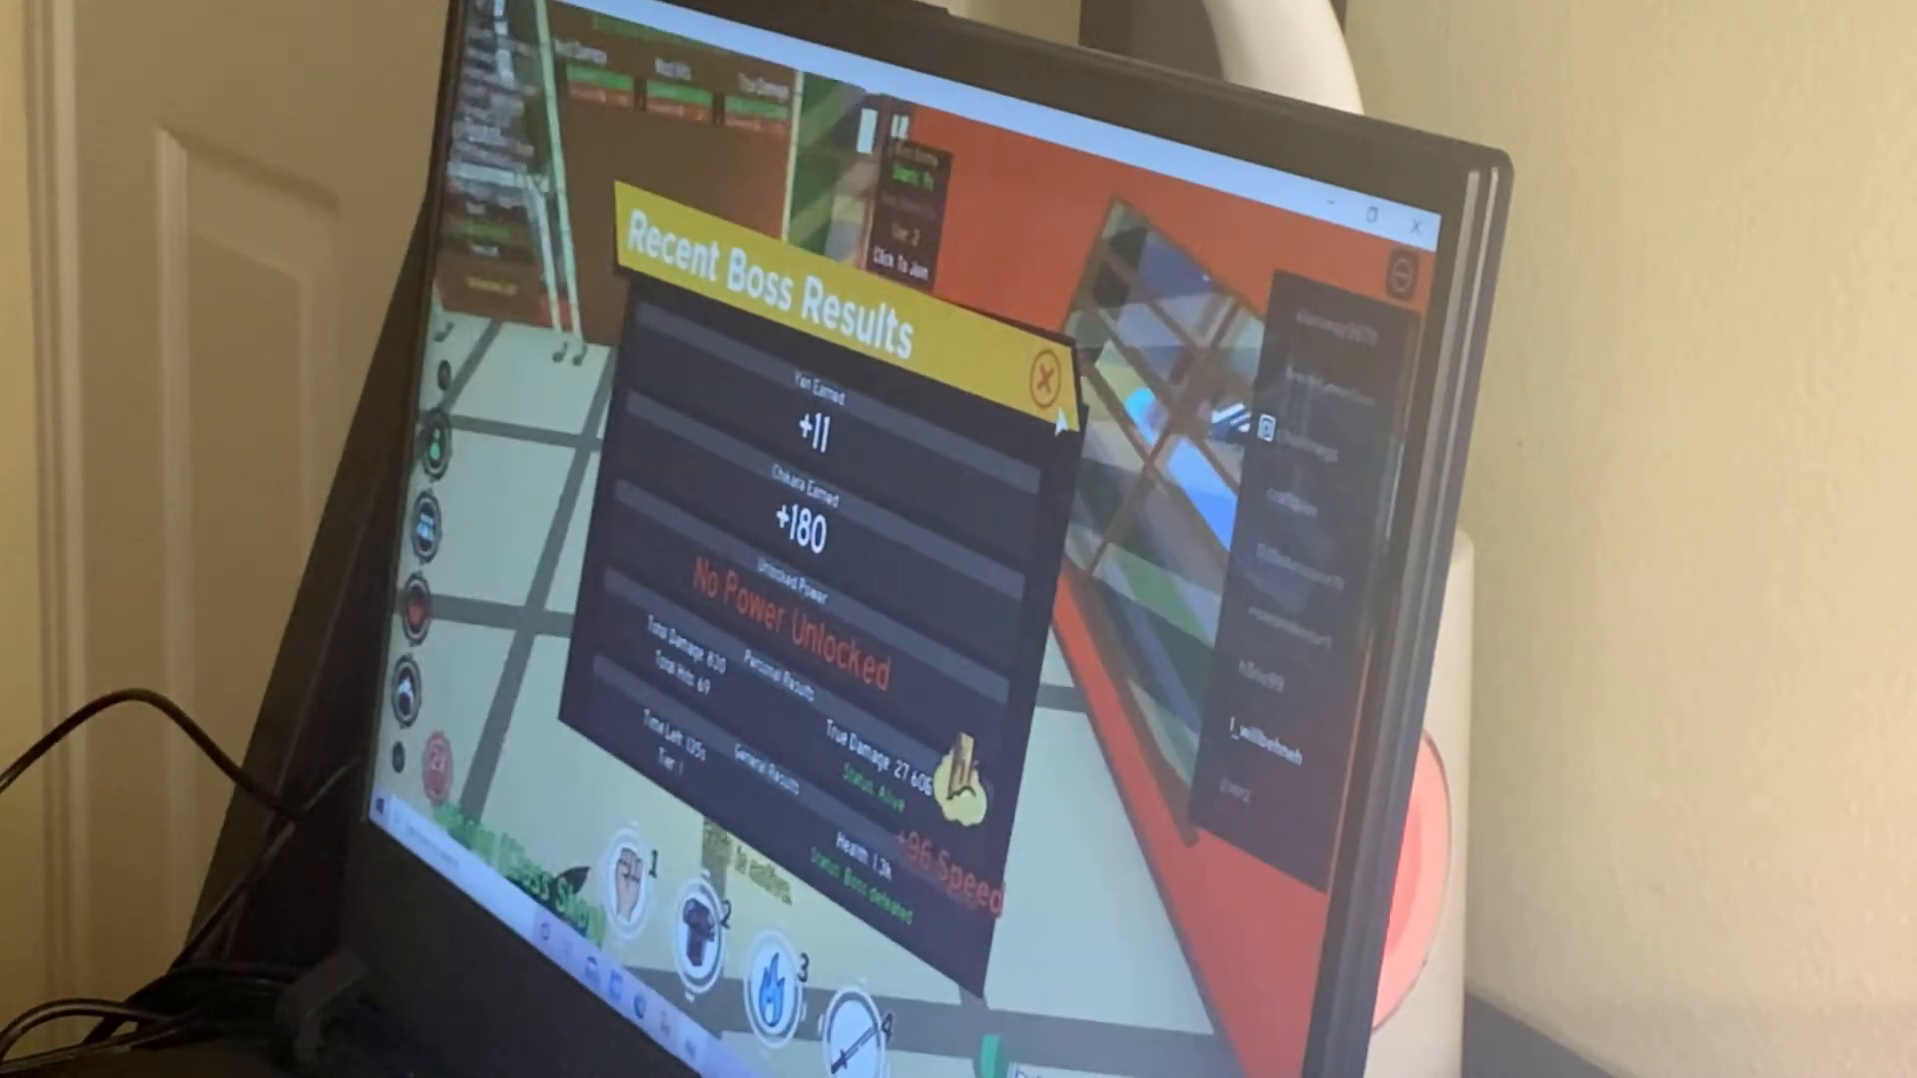
Dismiss the results and win another boss fight for +9 yen and +121 chakra.
{"action": "left_click", "coordinate": [1045, 381]}
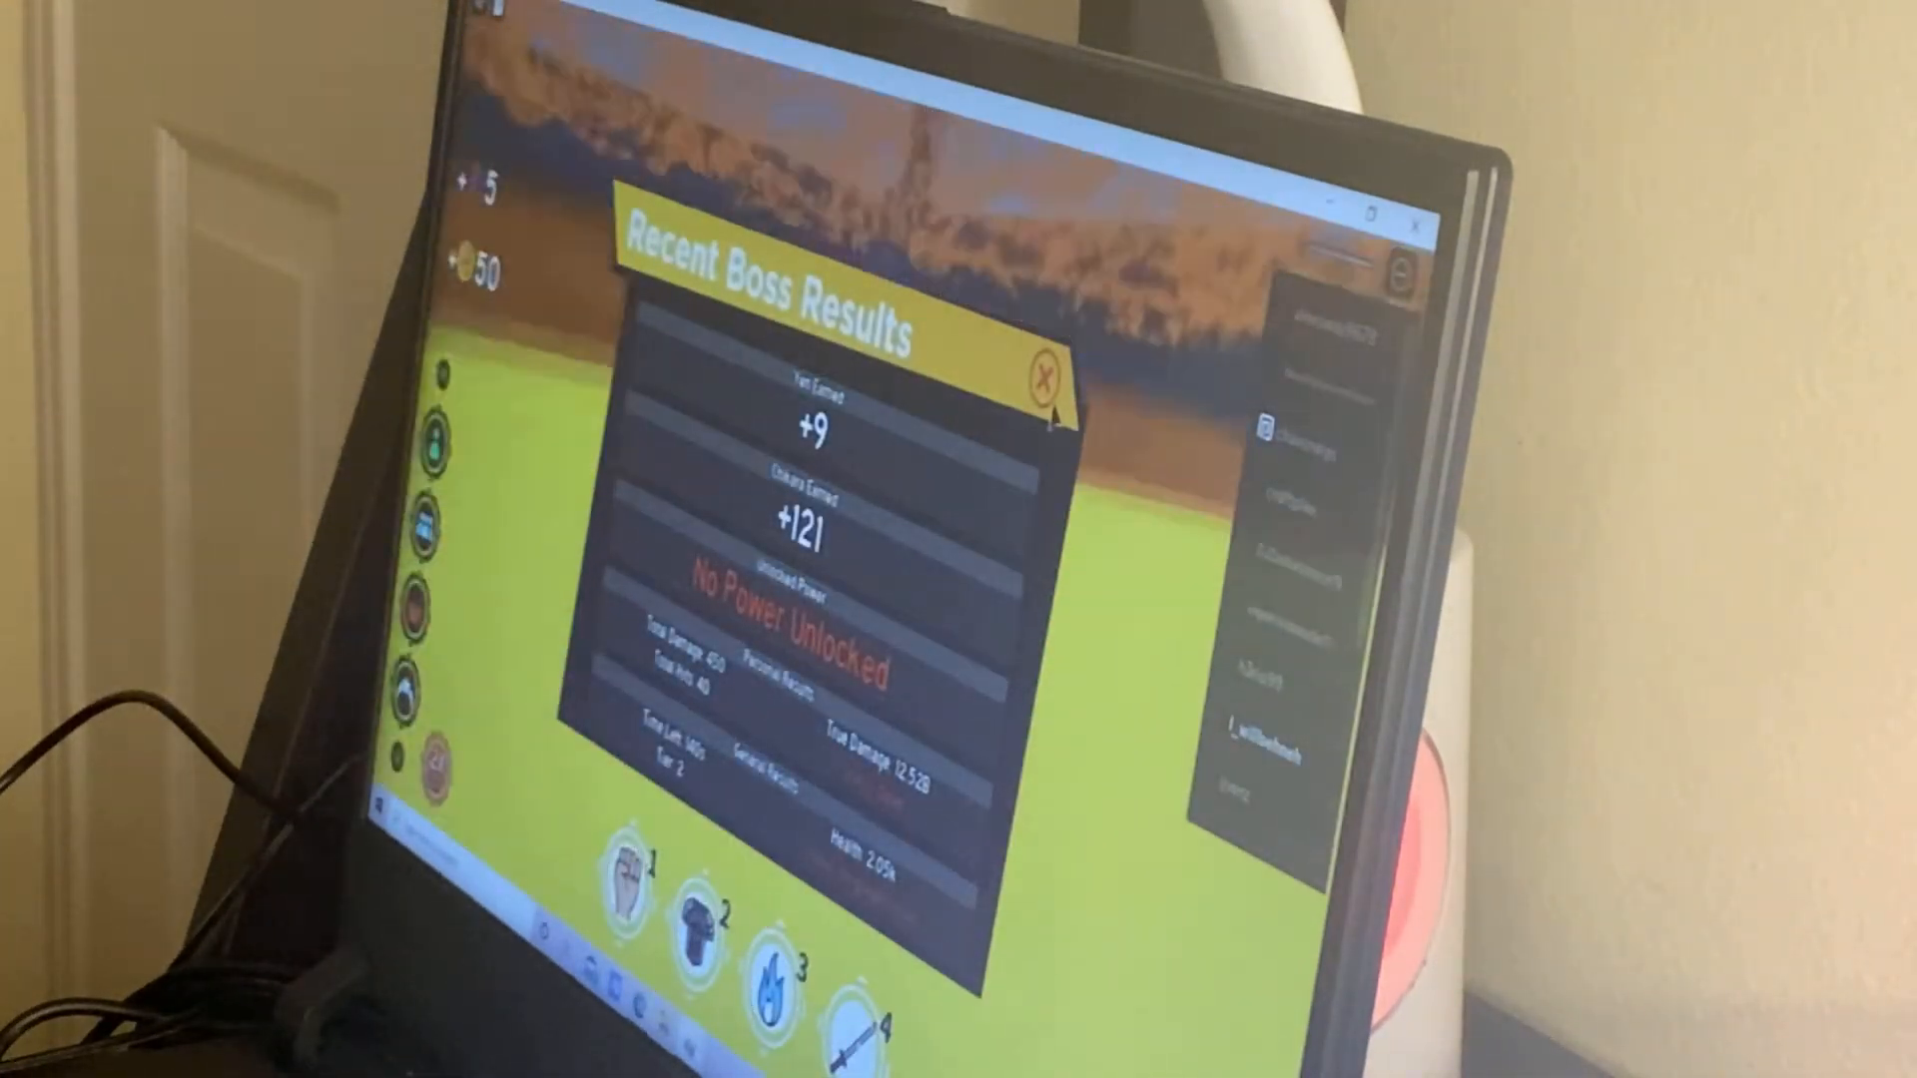
Dismiss boss results and buy sword styles twice at 2,000 shards, obtaining Water Style.
{"action": "left_click", "coordinate": [1040, 375]}
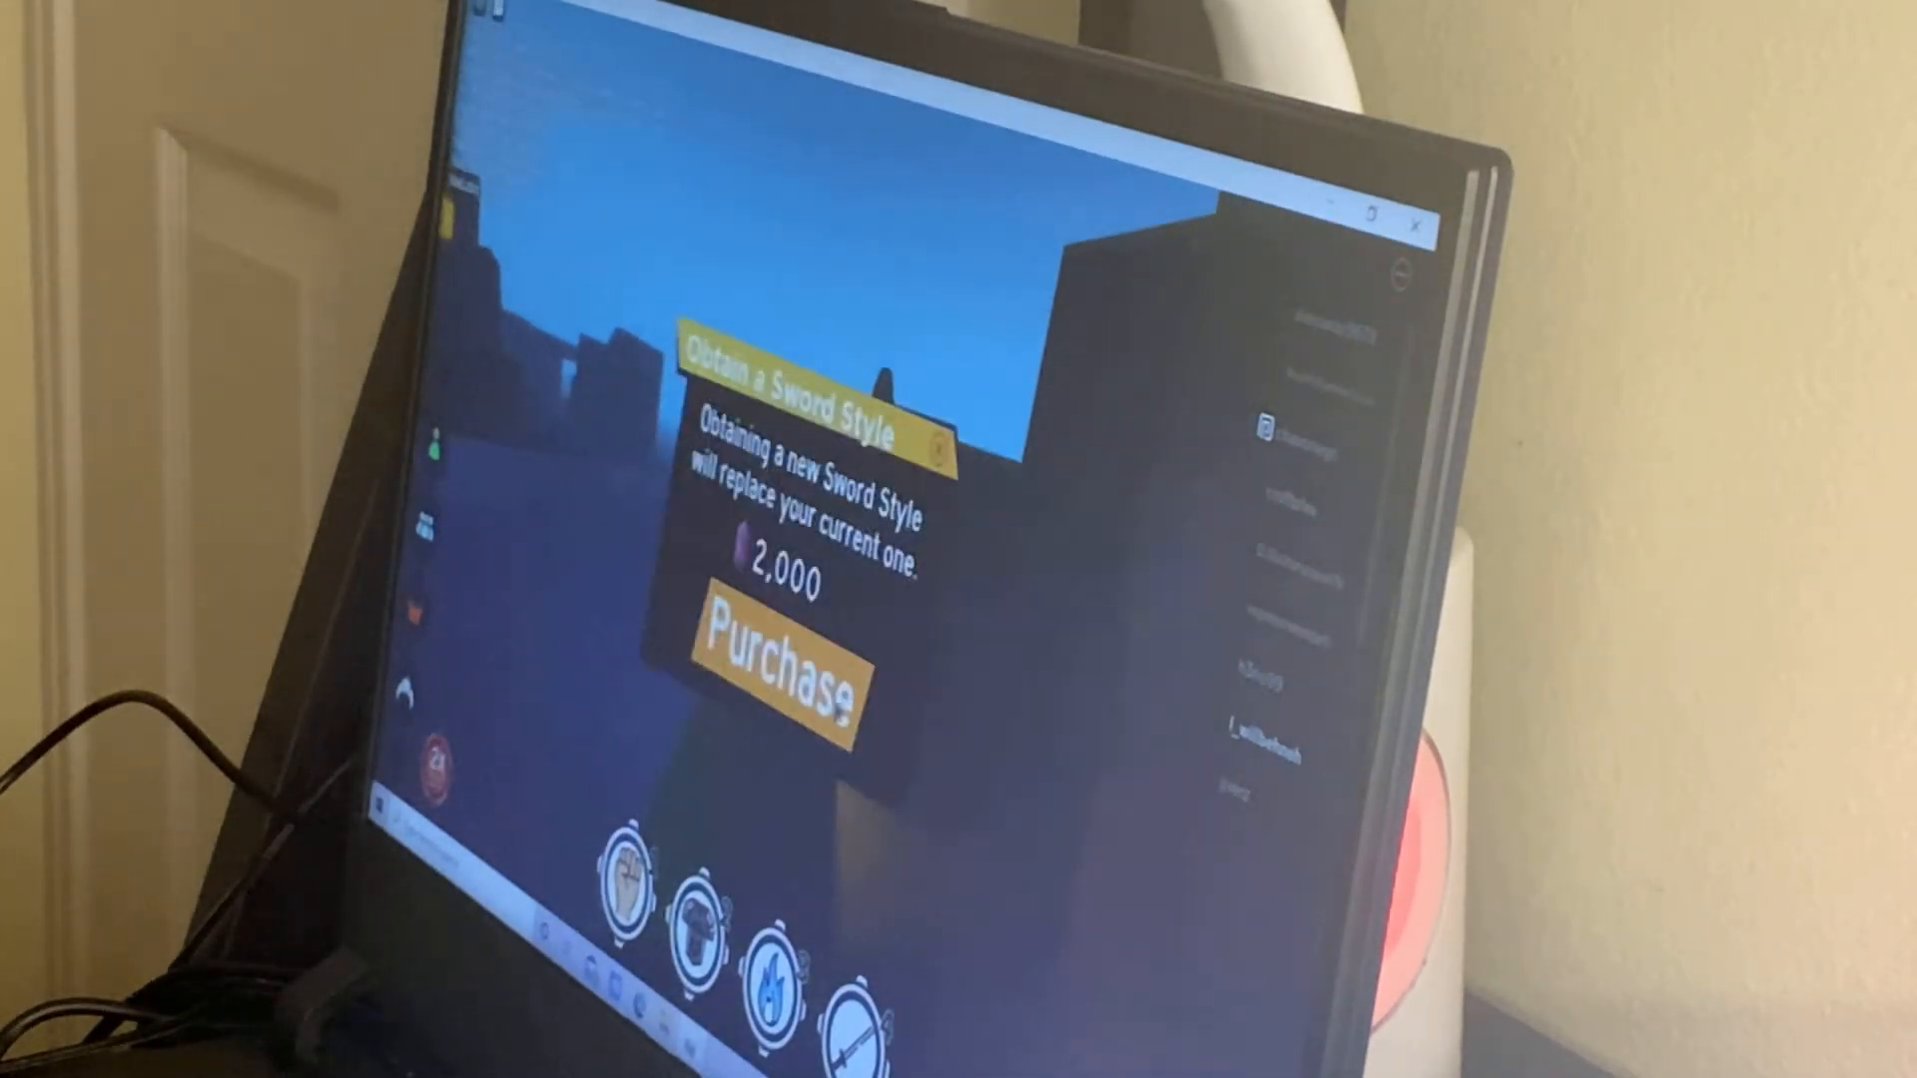
{"action": "left_click", "coordinate": [779, 654]}
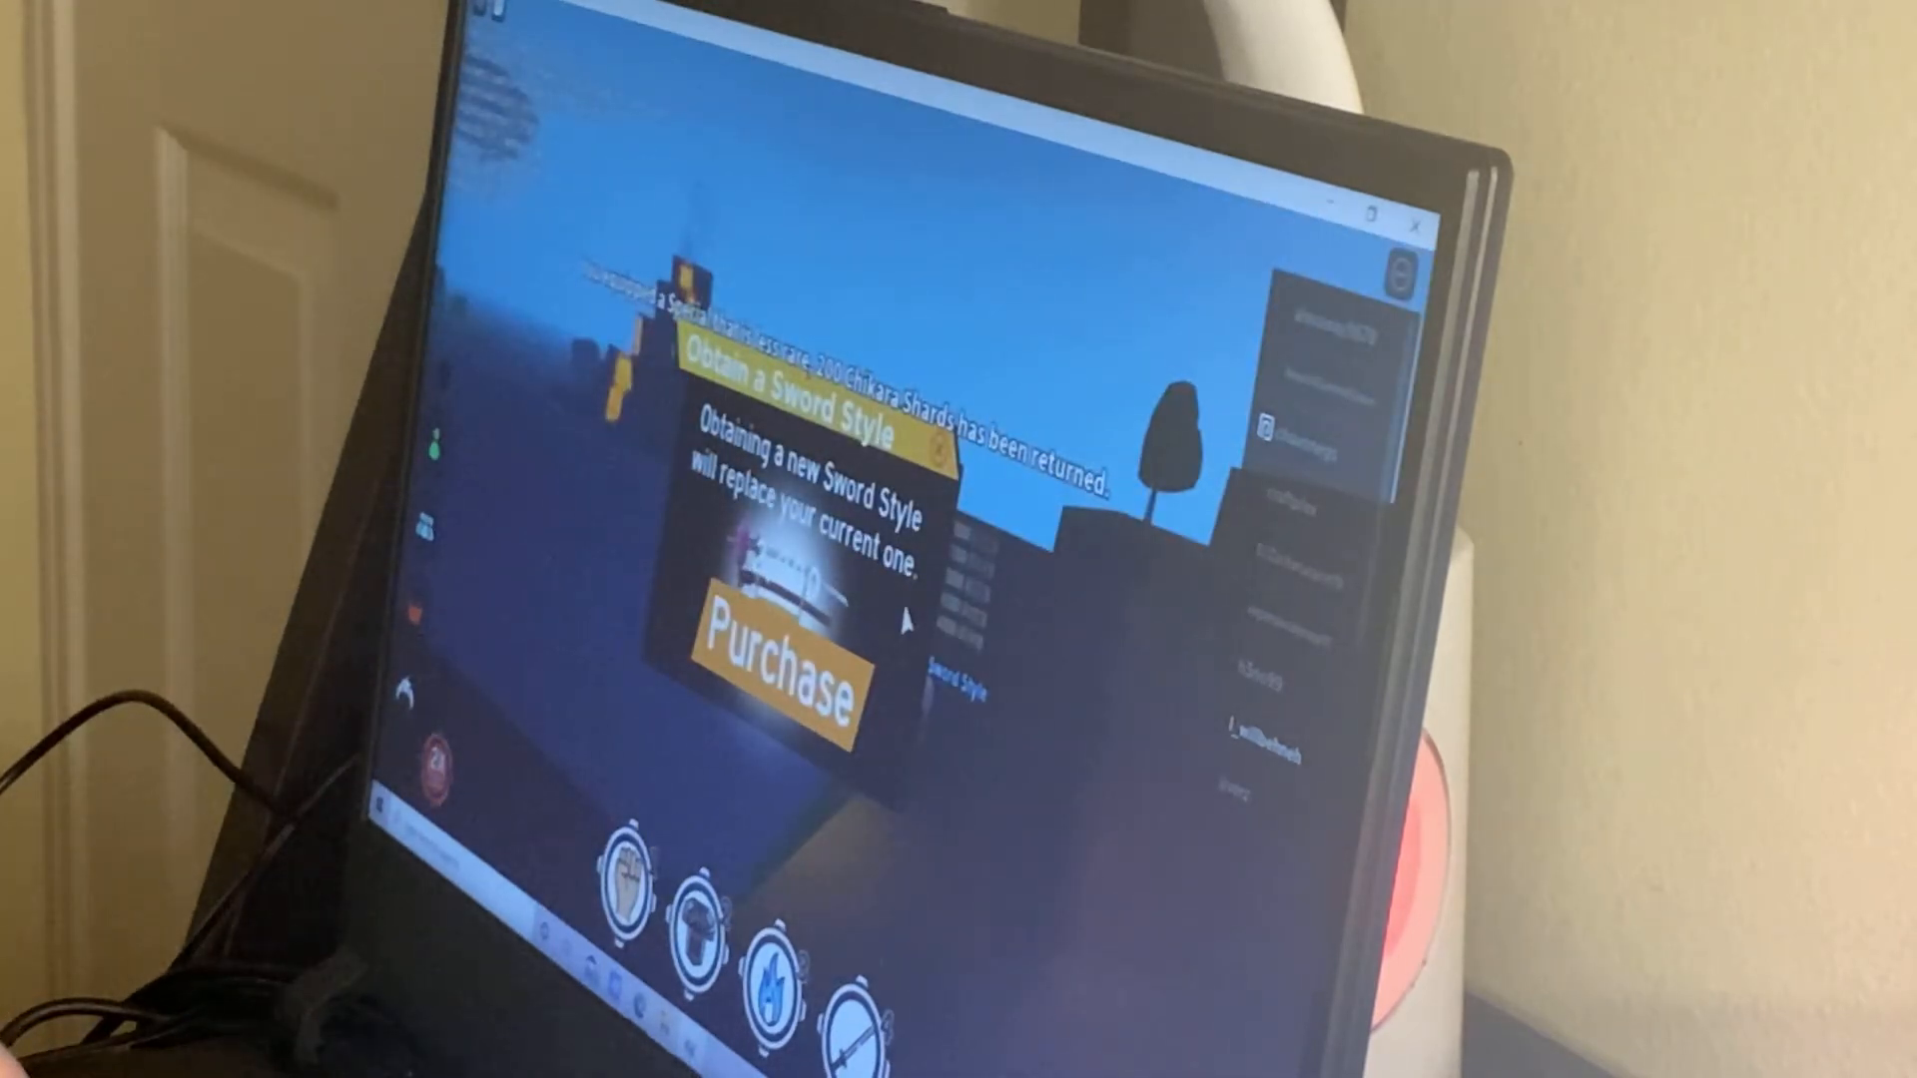
{"action": "left_click", "coordinate": [779, 660]}
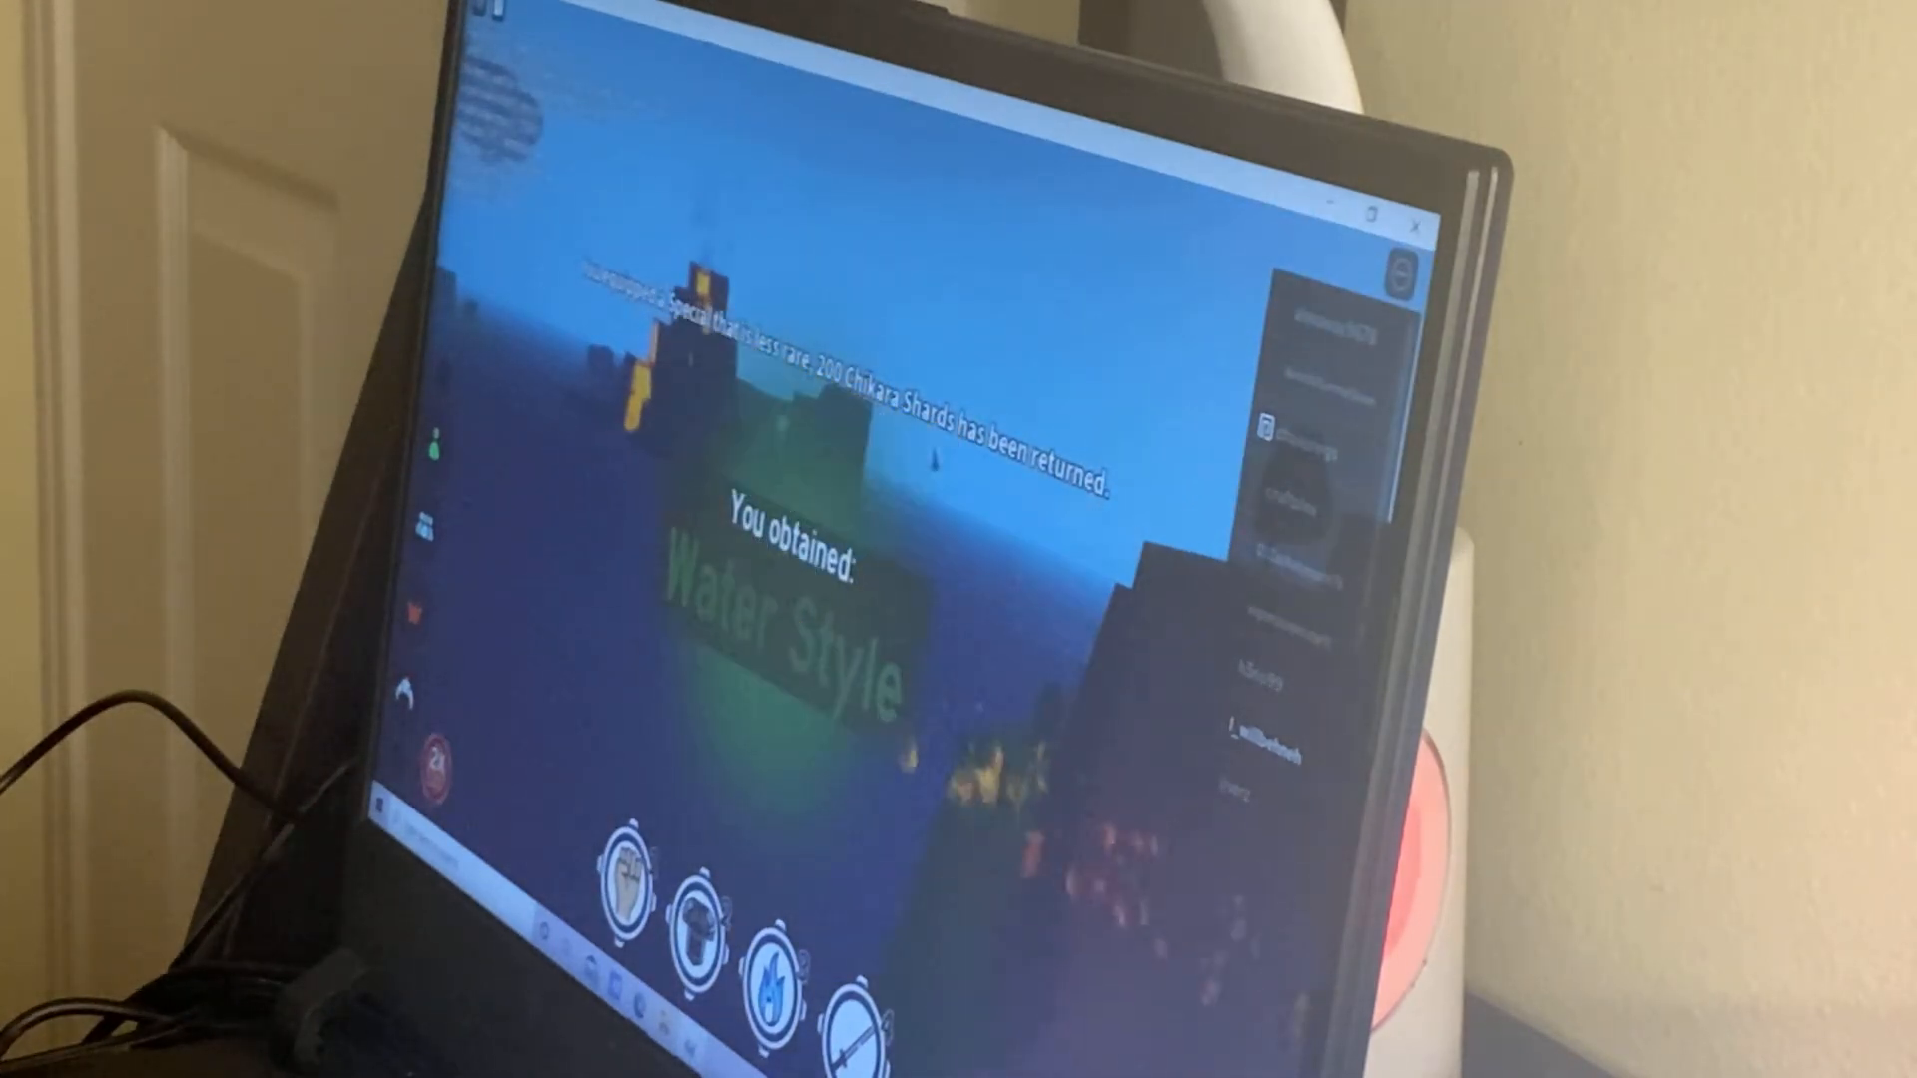